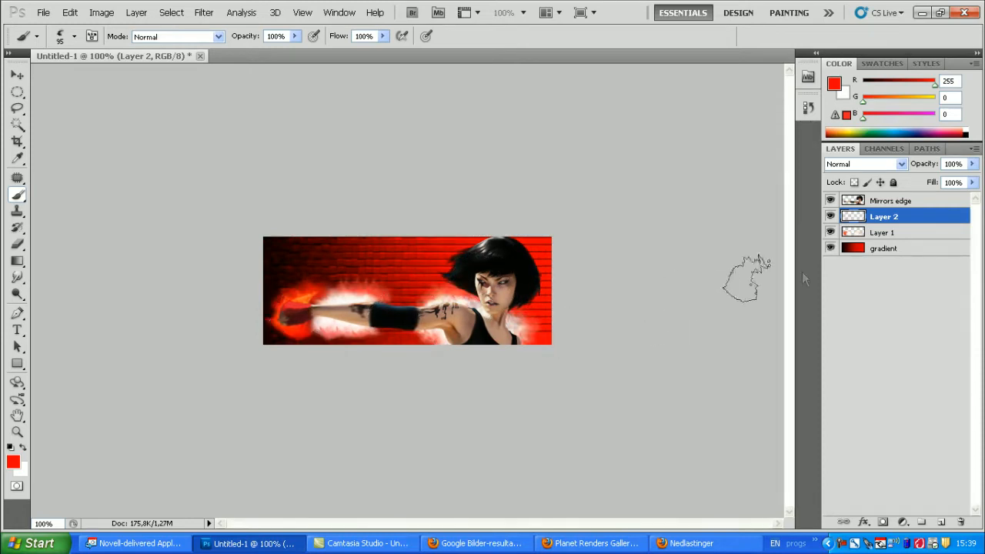
Step: Try Multiply and Lighten blend modes on Layer 2
{"action": "left_click", "coordinate": [864, 164]}
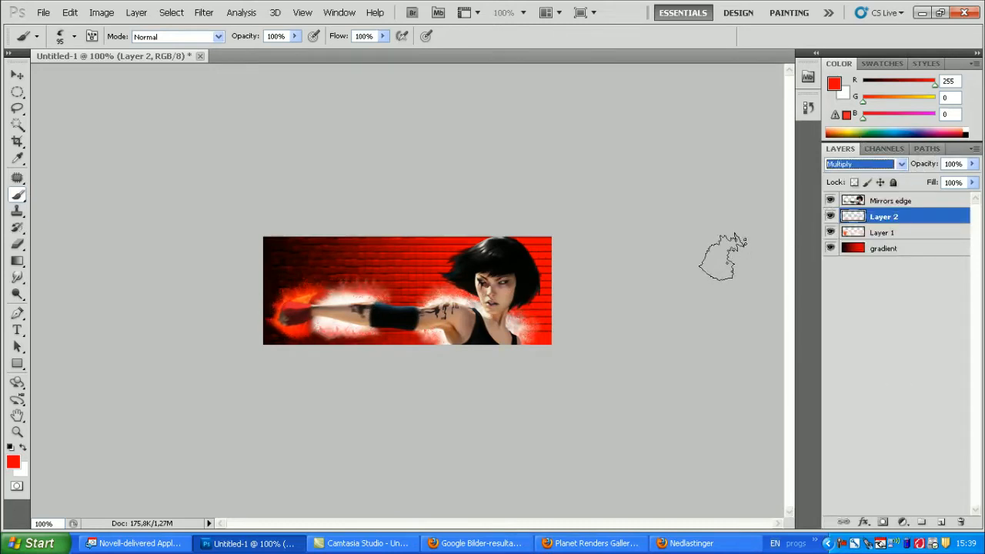
{"action": "left_click", "coordinate": [862, 163]}
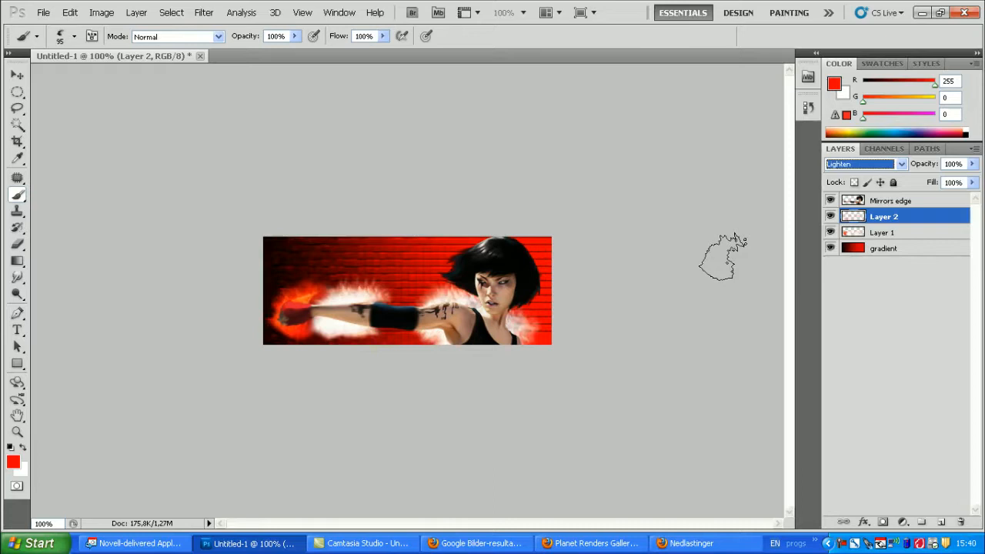
{"action": "left_click", "coordinate": [862, 163]}
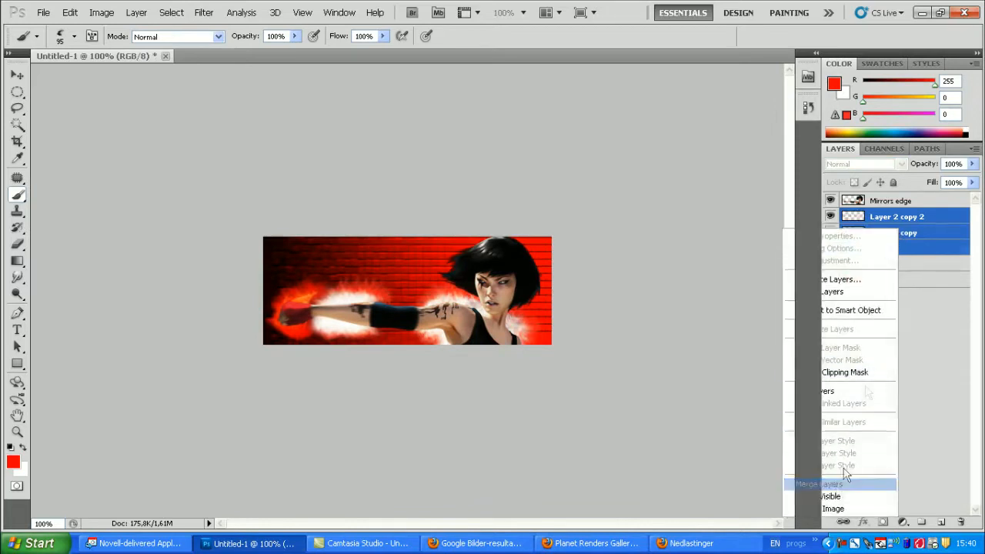
Step: Merge the Layer 2 glow copies and blend the merged layer in Overlay at 60%
{"action": "left_click", "coordinate": [901, 164]}
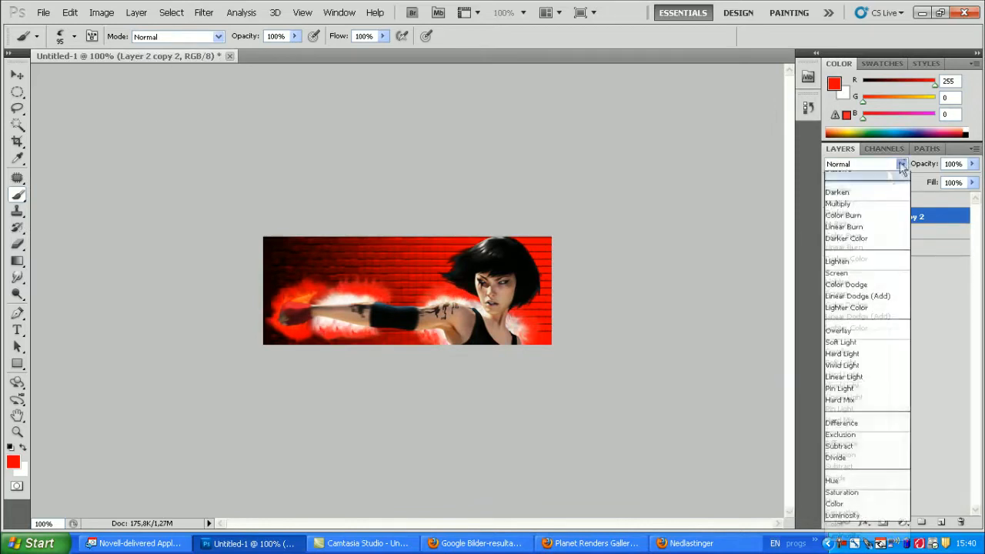
{"action": "left_click", "coordinate": [843, 215]}
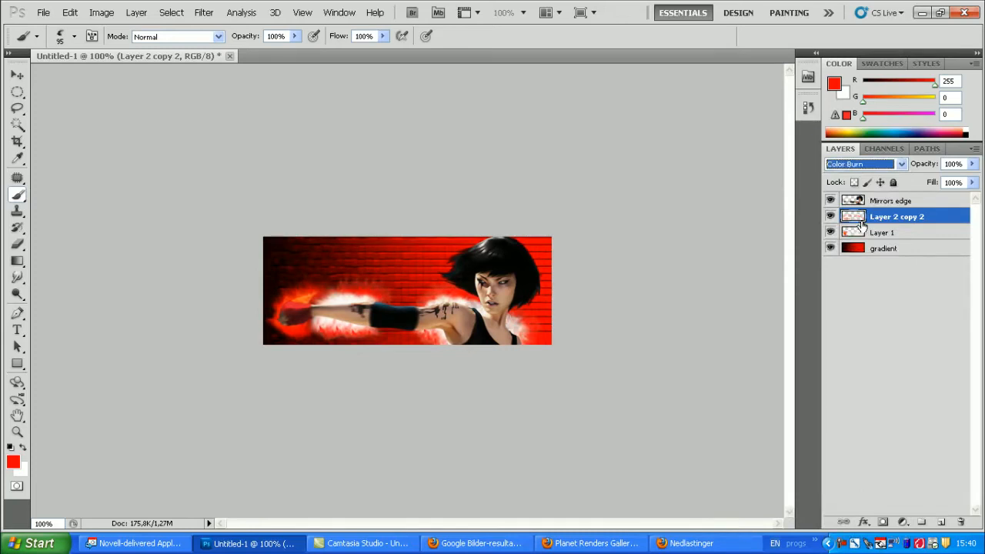
{"action": "left_click", "coordinate": [862, 164]}
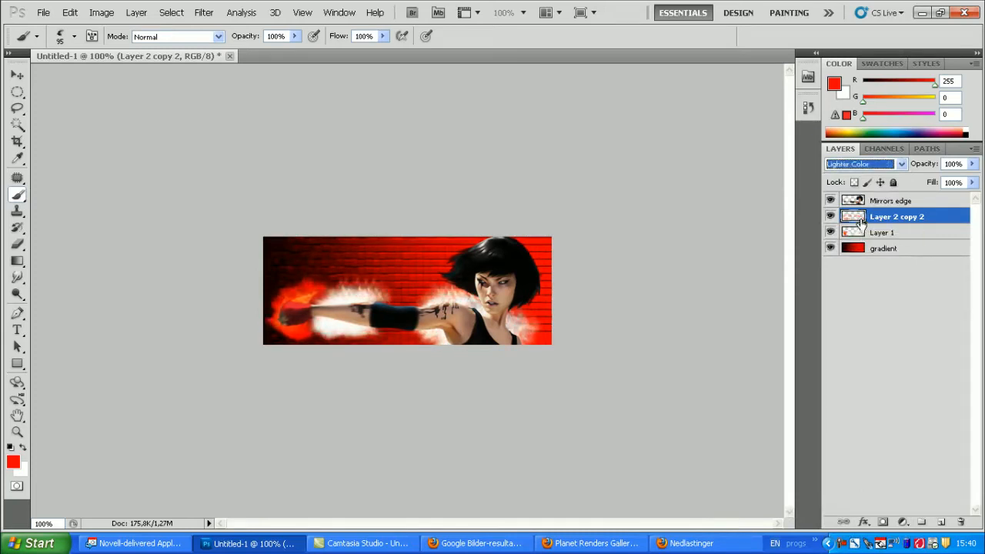
{"action": "left_click", "coordinate": [862, 164]}
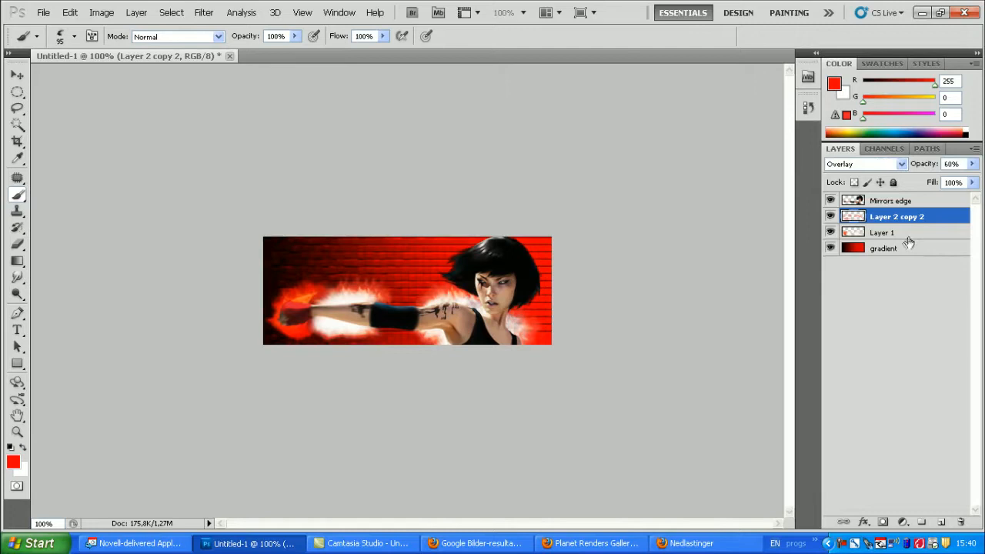
Step: Merge Layer 1, Layer 1 copy and Layer 2 copy 2 into Layer 1 copy
{"action": "left_click", "coordinate": [883, 233]}
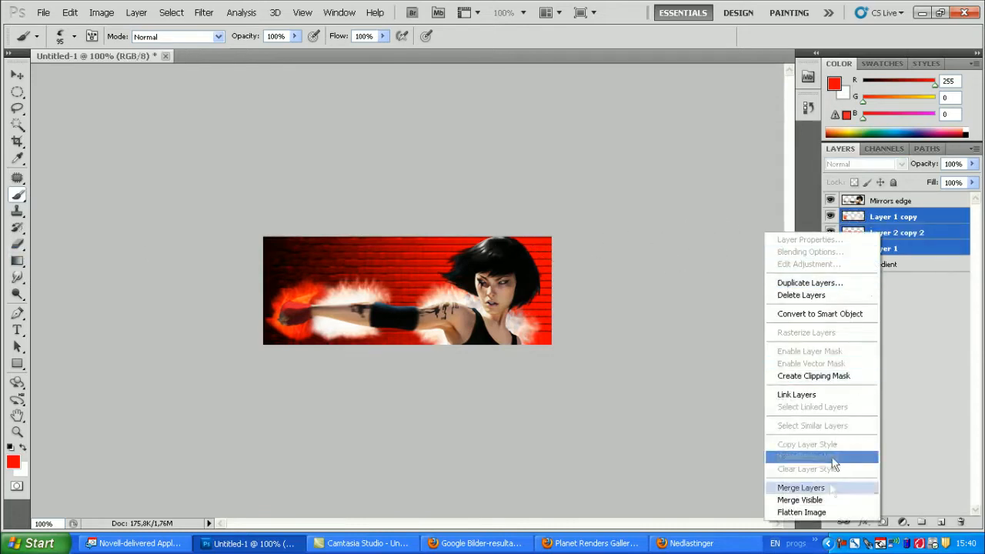
{"action": "left_click", "coordinate": [800, 487]}
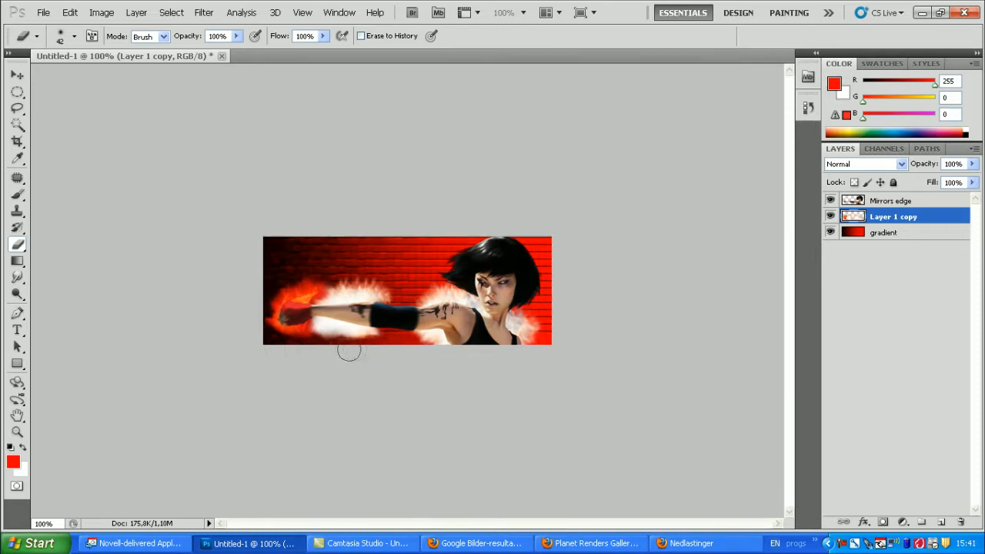
{"action": "mouse_move", "coordinate": [440, 355]}
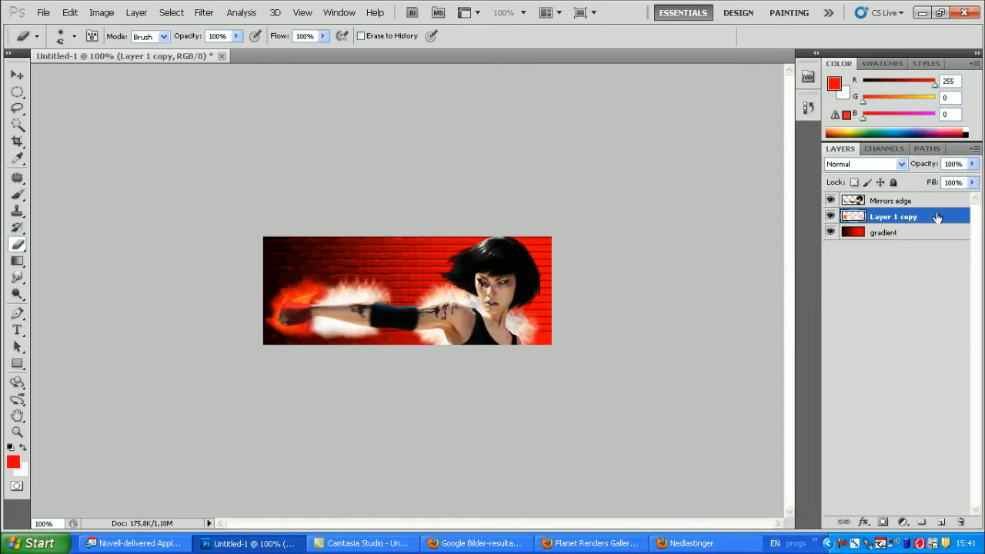
Step: Add a red Outer Glow to Layer 1 copy, Overlay blend mode, 100% opacity
{"action": "right_click", "coordinate": [893, 216]}
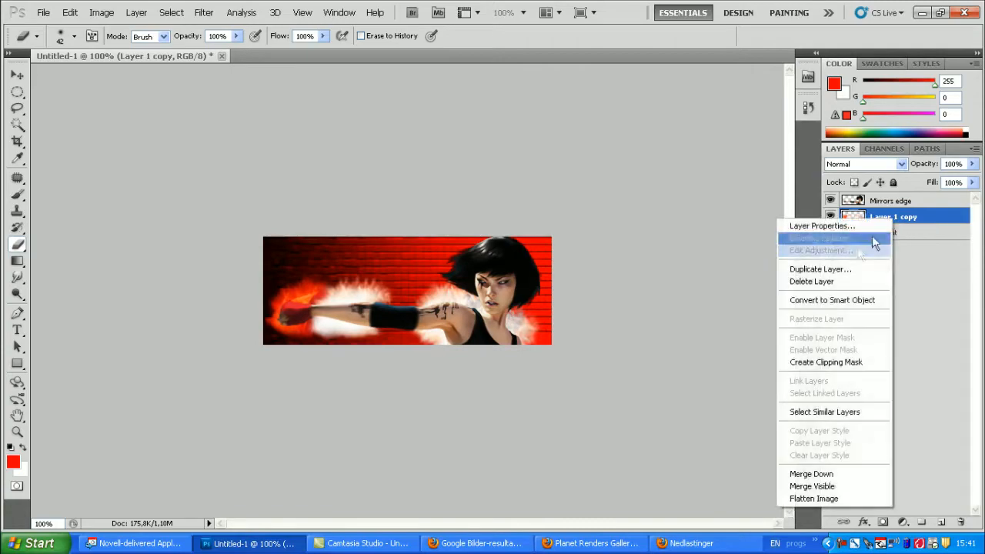
{"action": "left_click", "coordinate": [818, 238]}
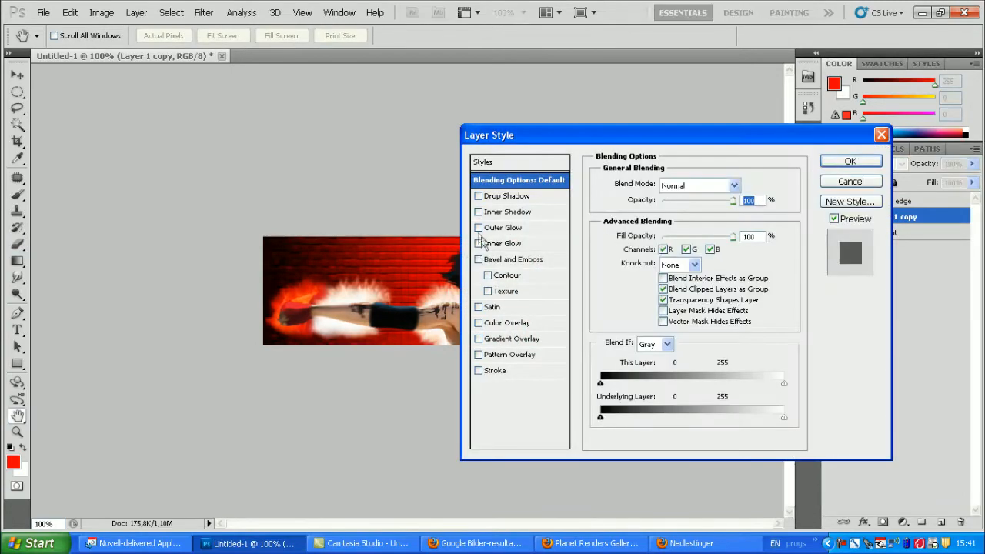
{"action": "left_click", "coordinate": [501, 227]}
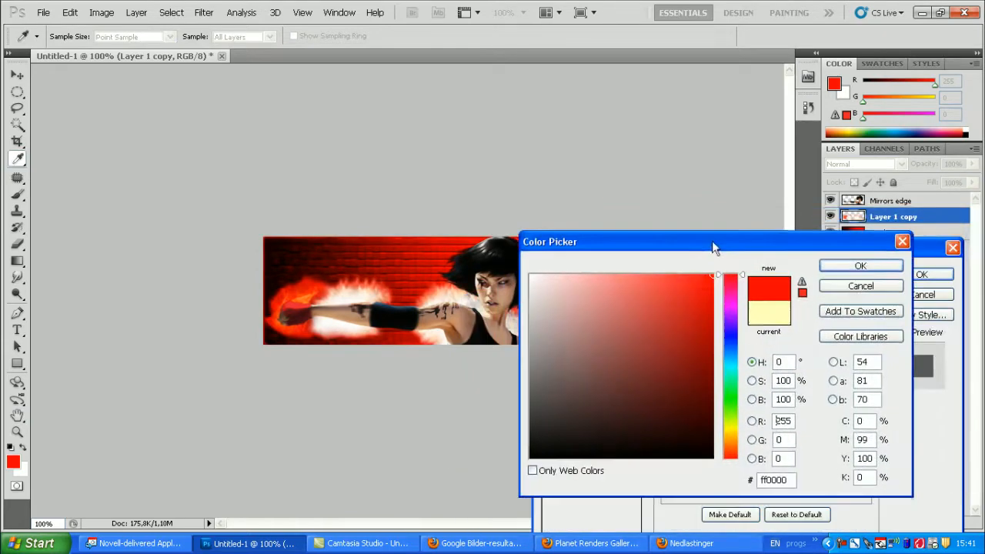
{"action": "left_click", "coordinate": [860, 264]}
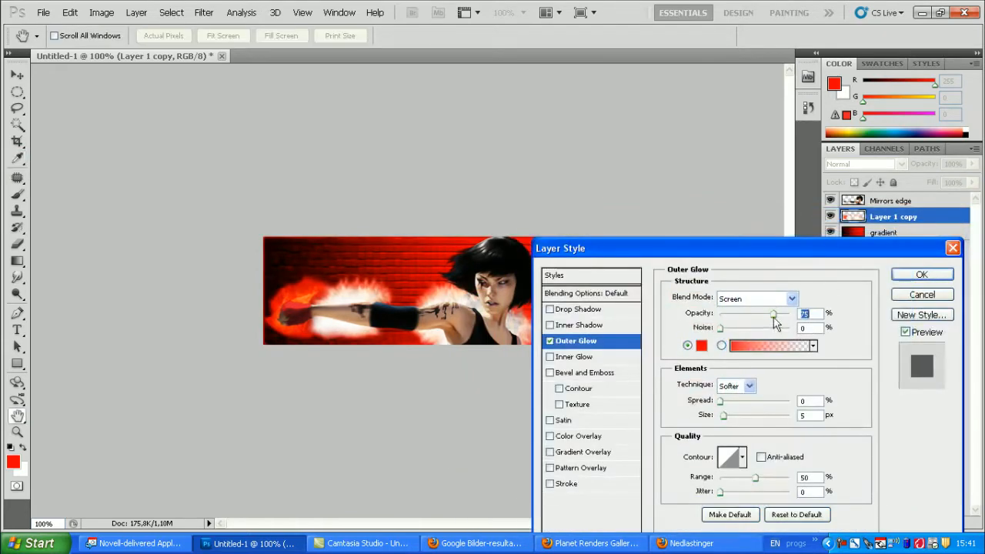
{"action": "left_click_drag", "start_coordinate": [774, 313], "coordinate": [729, 313]}
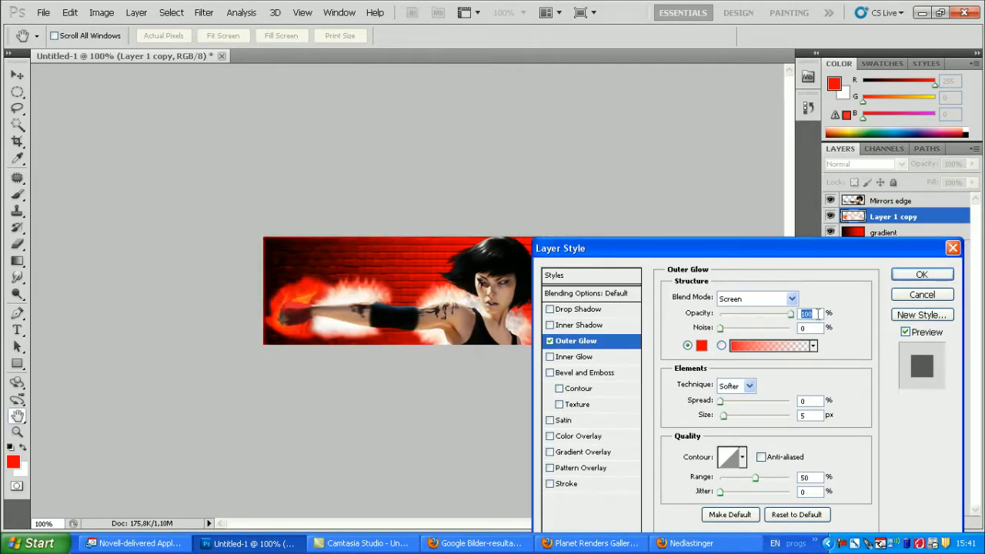
{"action": "left_click_drag", "start_coordinate": [797, 313], "coordinate": [754, 313]}
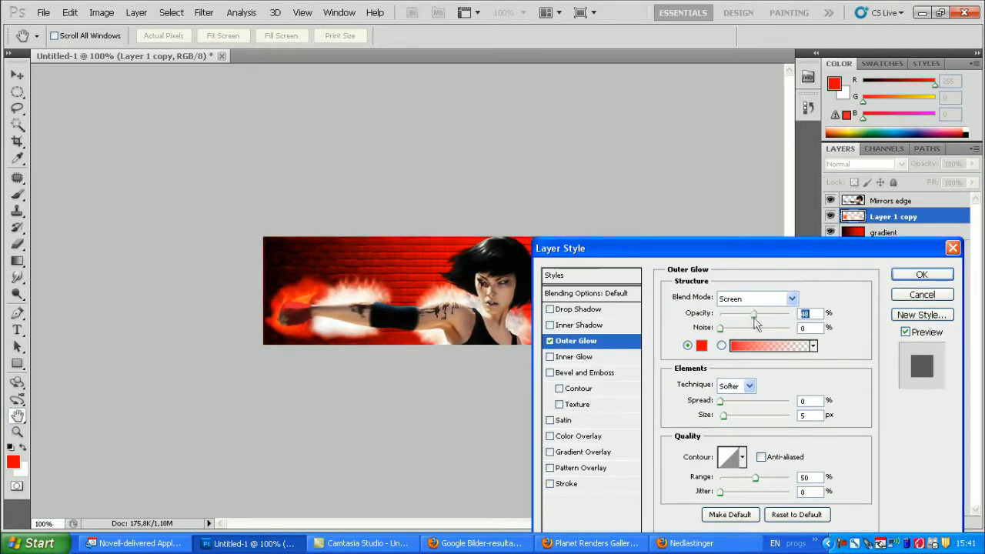
{"action": "left_click", "coordinate": [756, 299]}
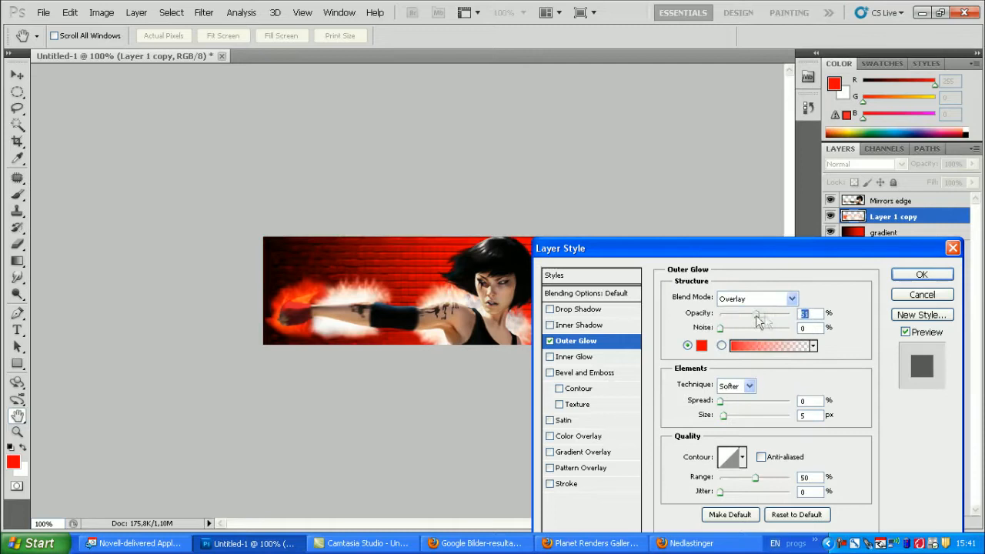
{"action": "left_click_drag", "start_coordinate": [758, 313], "coordinate": [804, 314]}
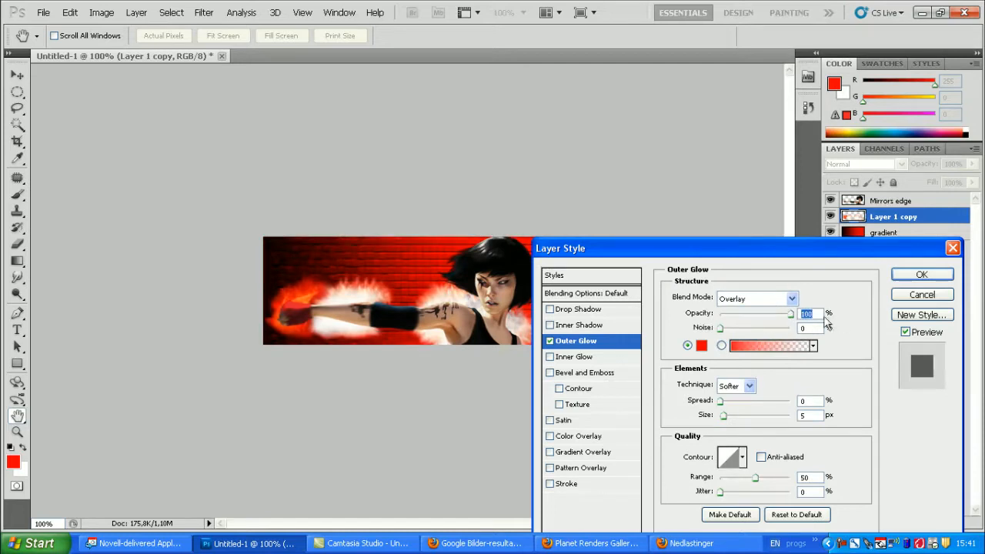
{"action": "left_click", "coordinate": [921, 274]}
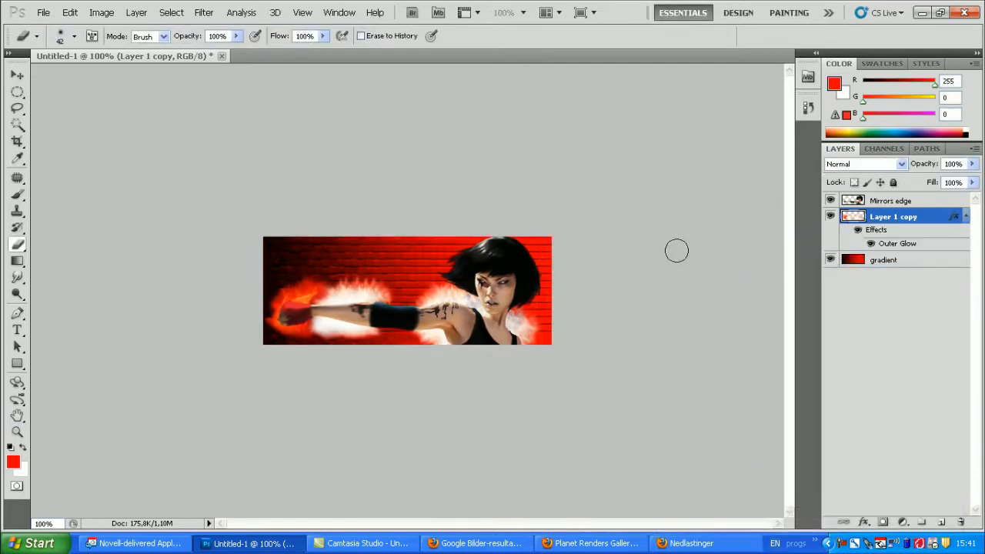
Step: Add a new empty Layer 1 and set the Pen tool to shape-layer mode
{"action": "left_click", "coordinate": [891, 200]}
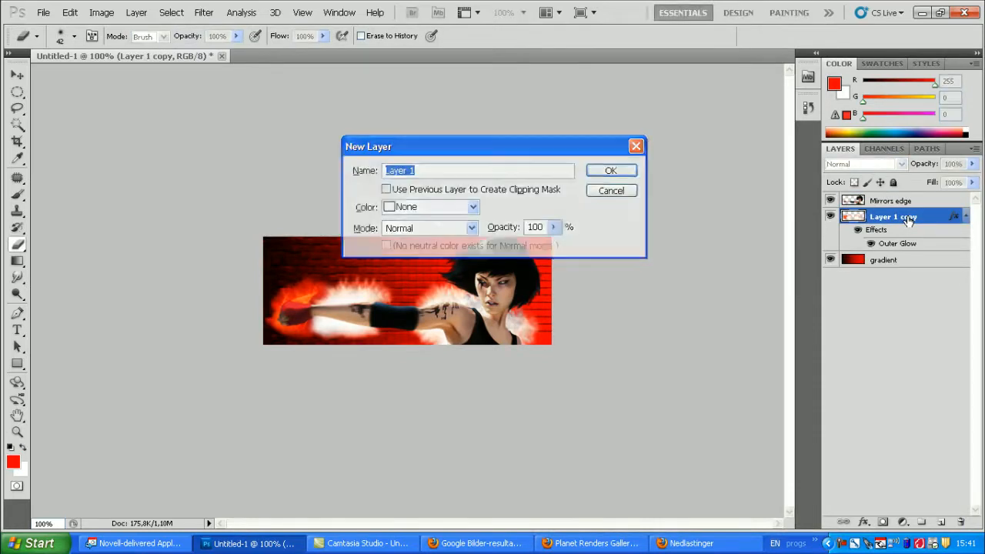
{"action": "left_click", "coordinate": [611, 170]}
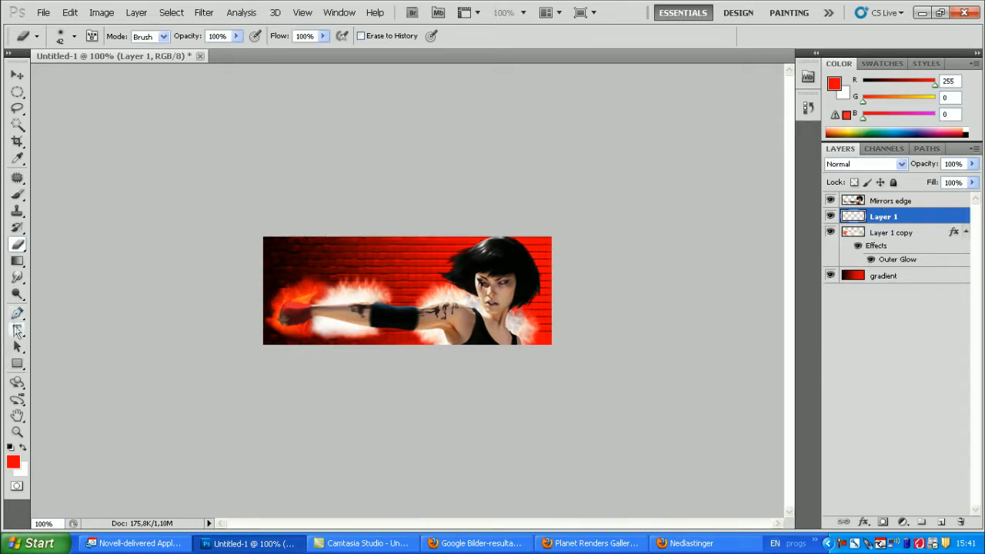
{"action": "left_click", "coordinate": [17, 312]}
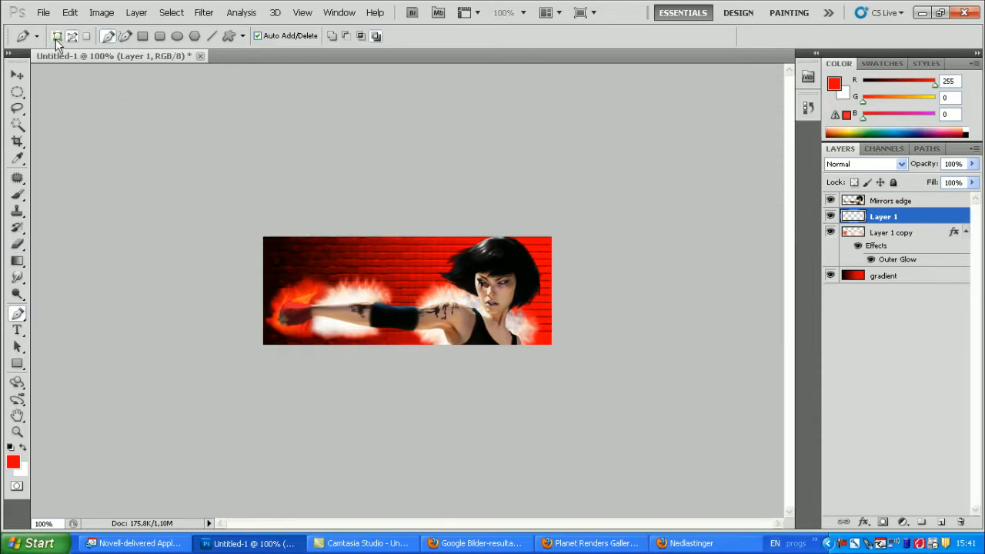
{"action": "mouse_move", "coordinate": [57, 37]}
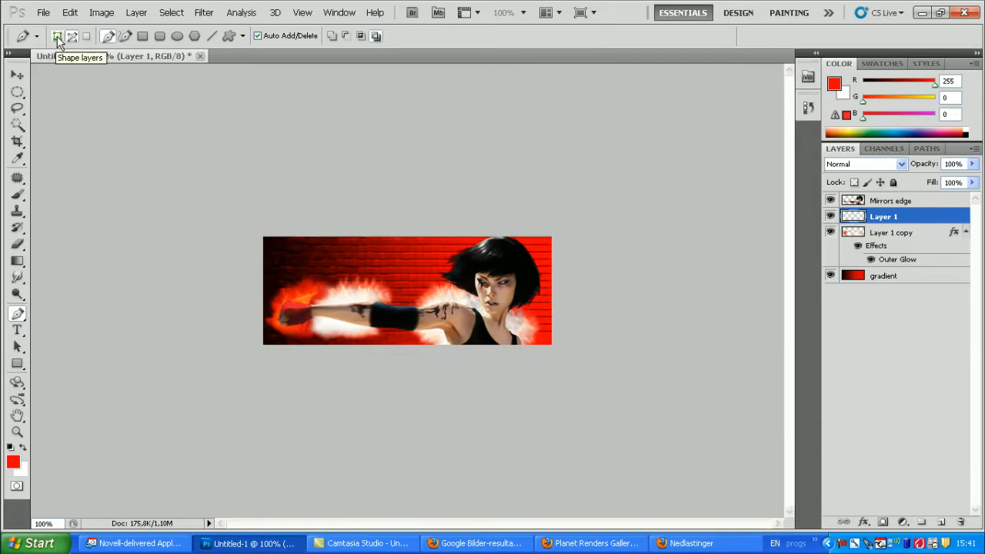
{"action": "left_click", "coordinate": [58, 37]}
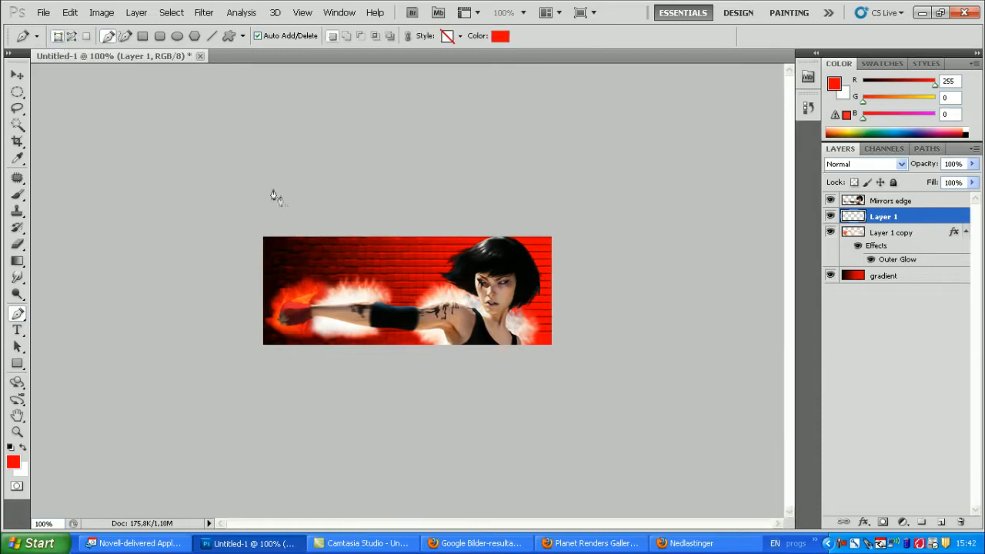
{"action": "left_click_drag", "start_coordinate": [373, 252], "coordinate": [412, 296]}
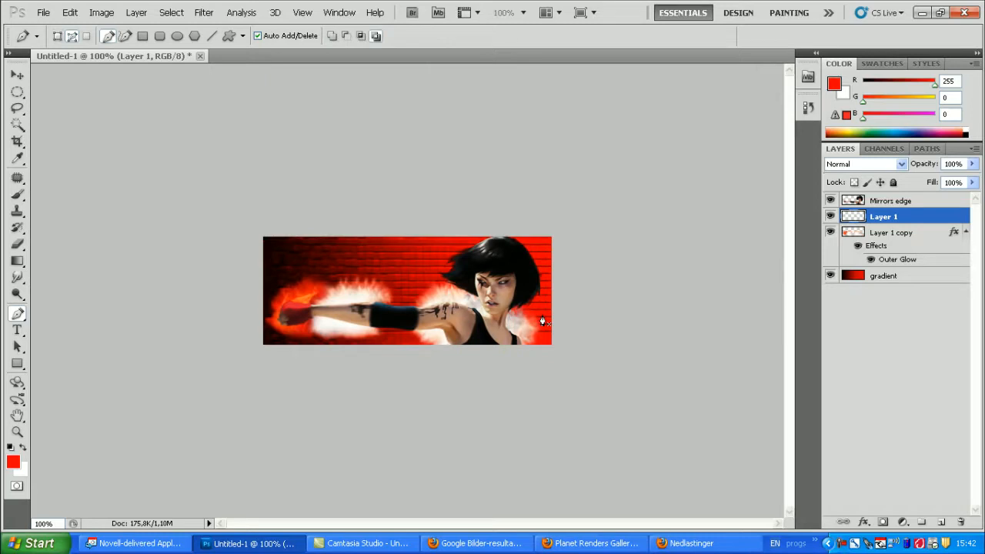
Step: Draw a curving pen path that sweeps around the girl's arm and head
{"action": "left_click_drag", "start_coordinate": [419, 314], "coordinate": [543, 315]}
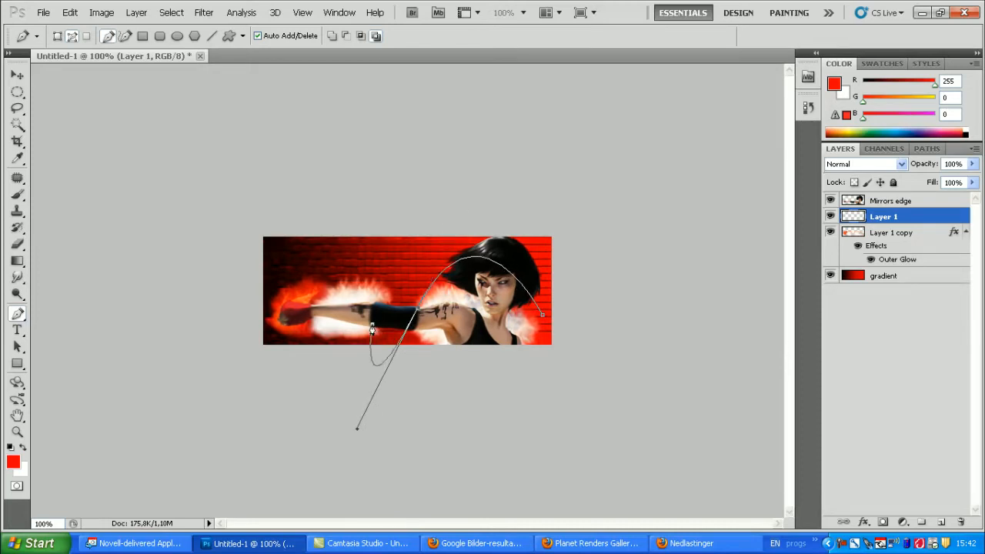
{"action": "left_click_drag", "start_coordinate": [373, 327], "coordinate": [477, 189]}
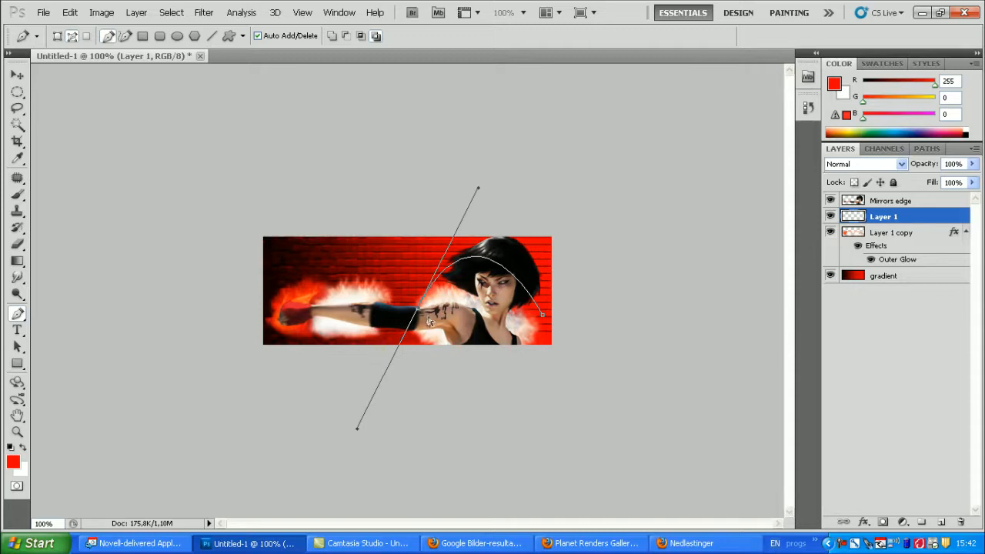
{"action": "mouse_move", "coordinate": [419, 316]}
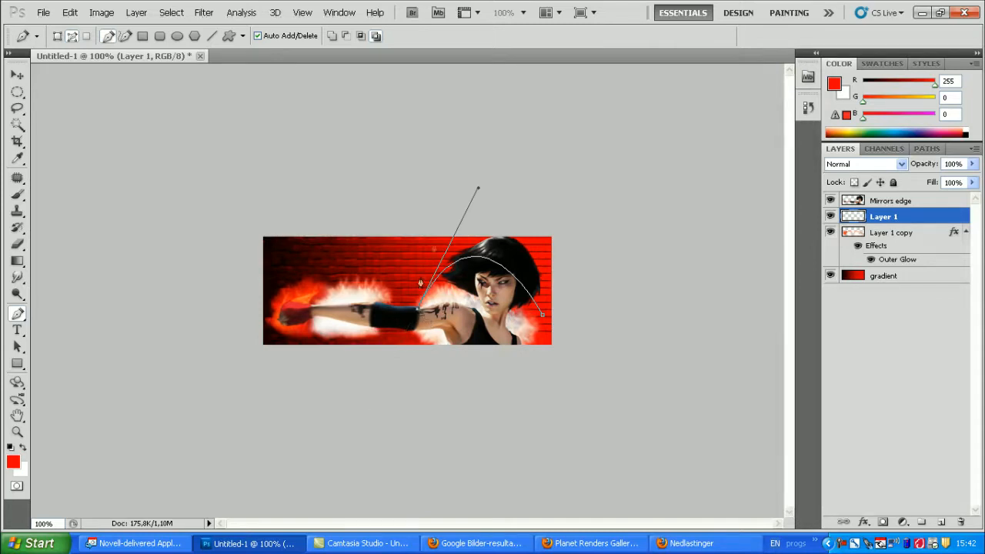
{"action": "left_click_drag", "start_coordinate": [421, 283], "coordinate": [373, 327]}
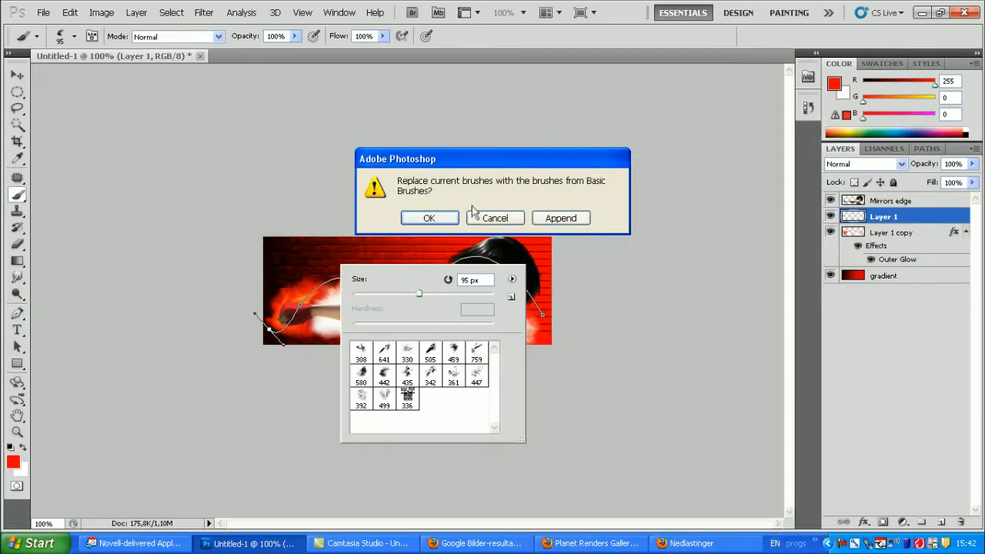
Step: Load Basic Brushes, pick the 5 px hard brush, and stroke the path with simulated pressure
{"action": "left_click", "coordinate": [429, 218]}
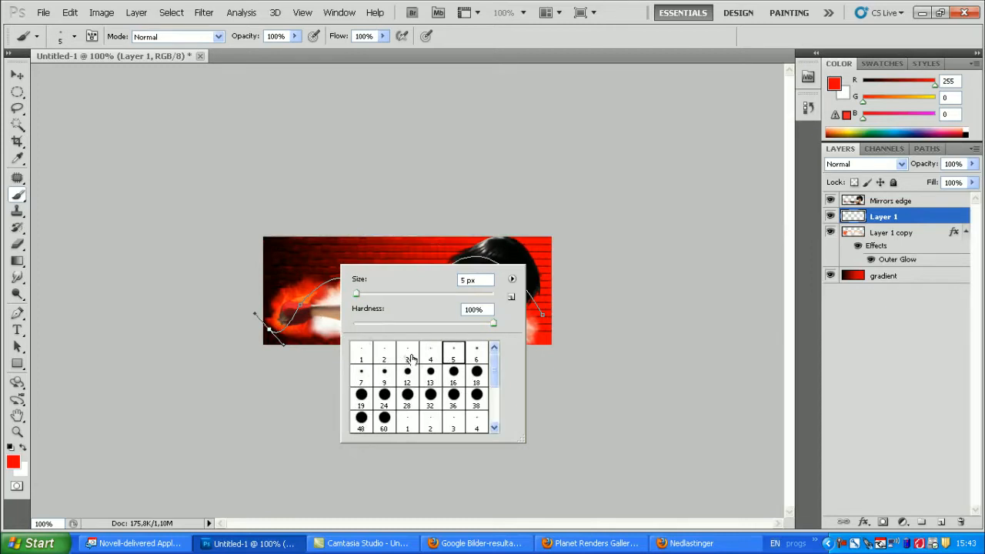
{"action": "left_click", "coordinate": [407, 354]}
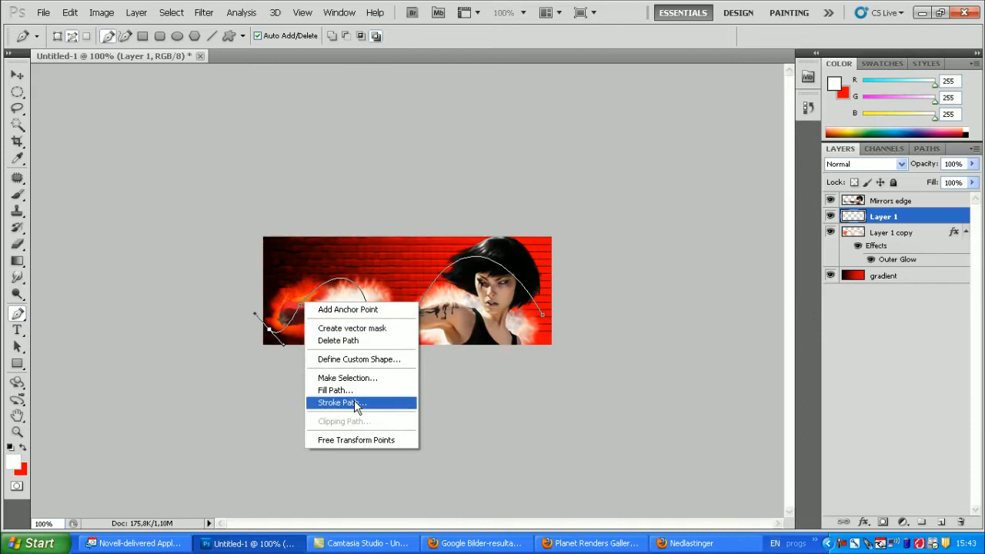
{"action": "left_click", "coordinate": [336, 403]}
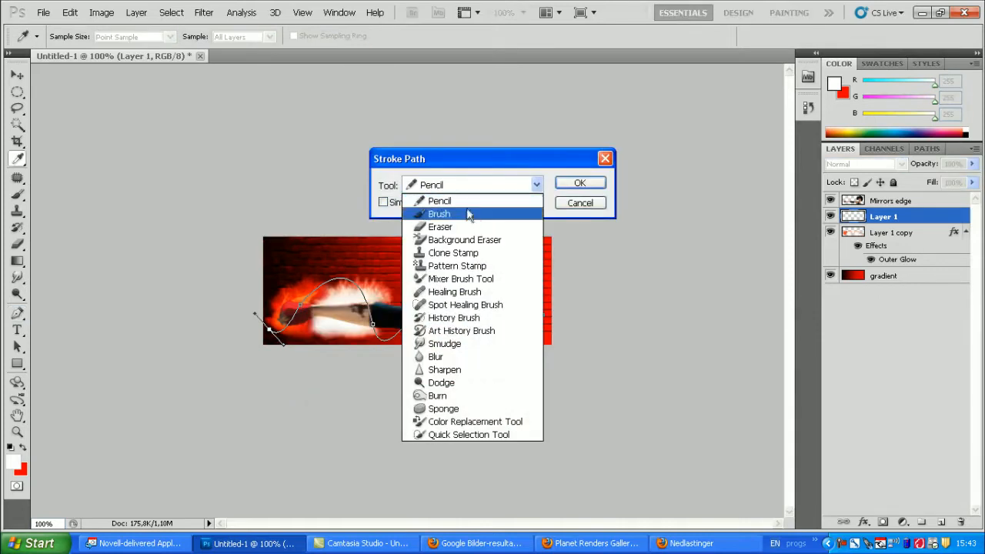
{"action": "mouse_move", "coordinate": [468, 216]}
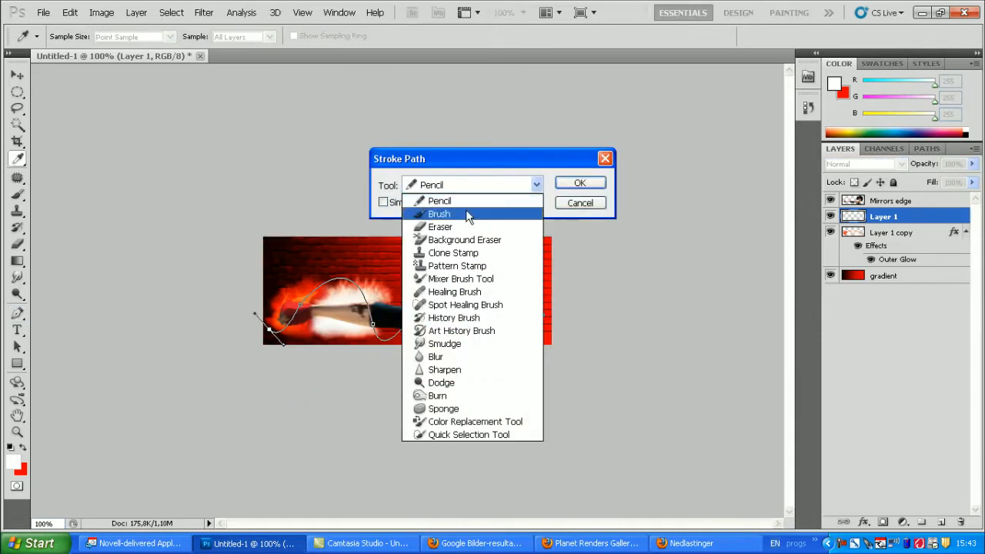
{"action": "left_click", "coordinate": [439, 214]}
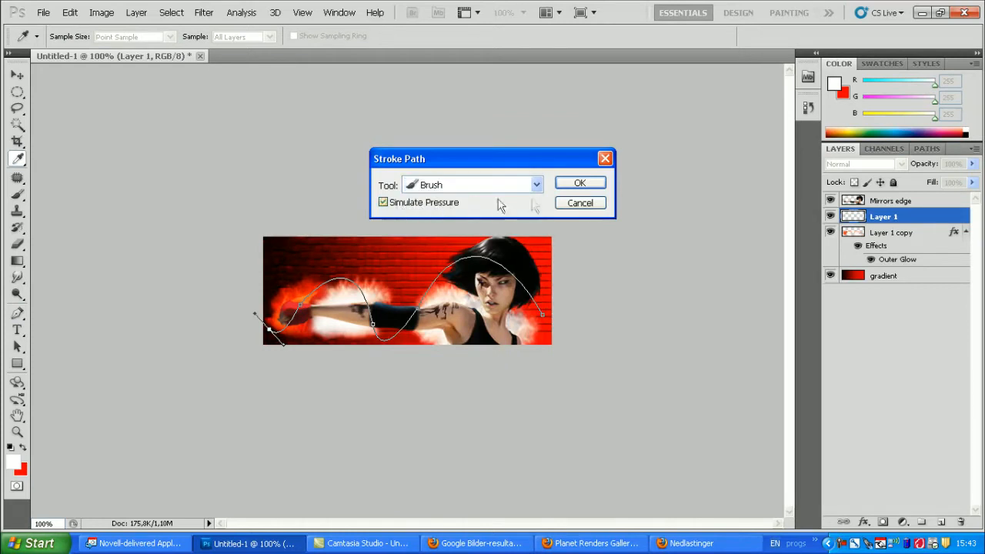
{"action": "left_click", "coordinate": [579, 182]}
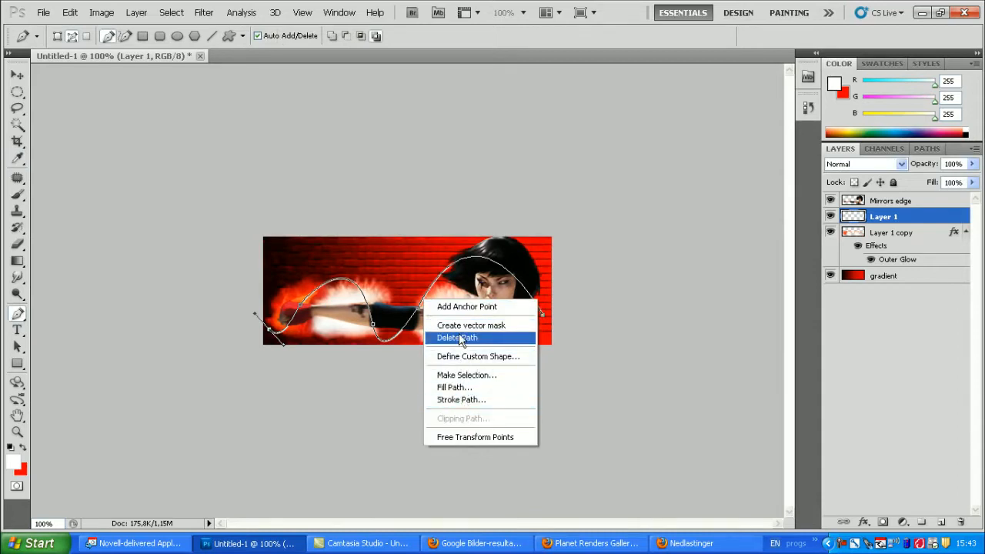
Step: Delete the guide path after it has been stroked
{"action": "left_click", "coordinate": [456, 337]}
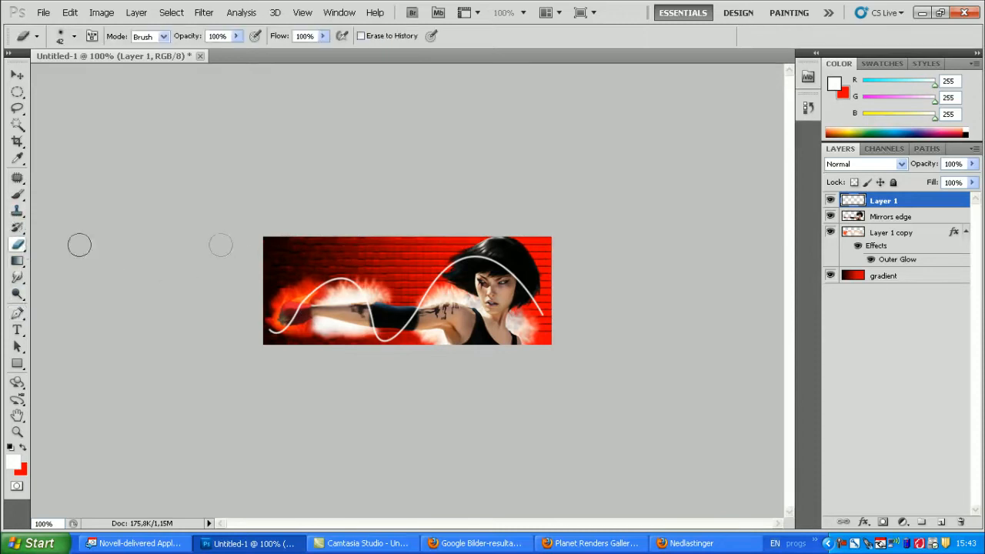
{"action": "mouse_move", "coordinate": [527, 291]}
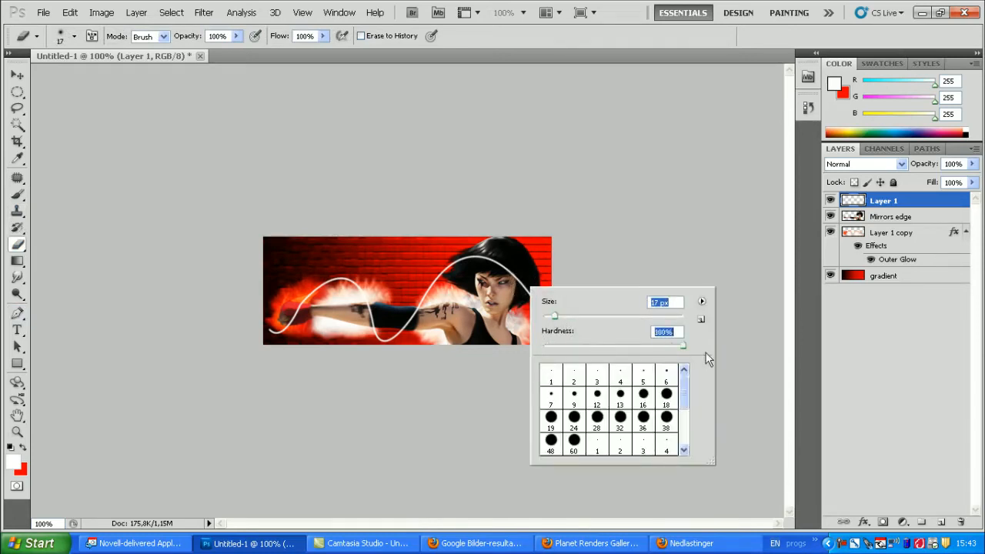
Step: Erase the white line where it crosses the arm and hair using a ~16 px eraser
{"action": "left_click", "coordinate": [526, 295]}
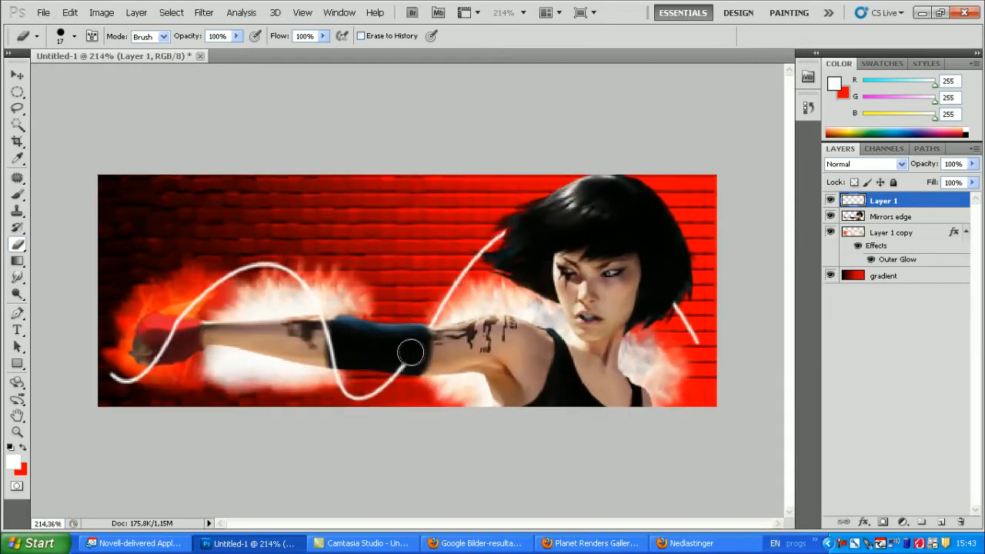
{"action": "mouse_move", "coordinate": [404, 359]}
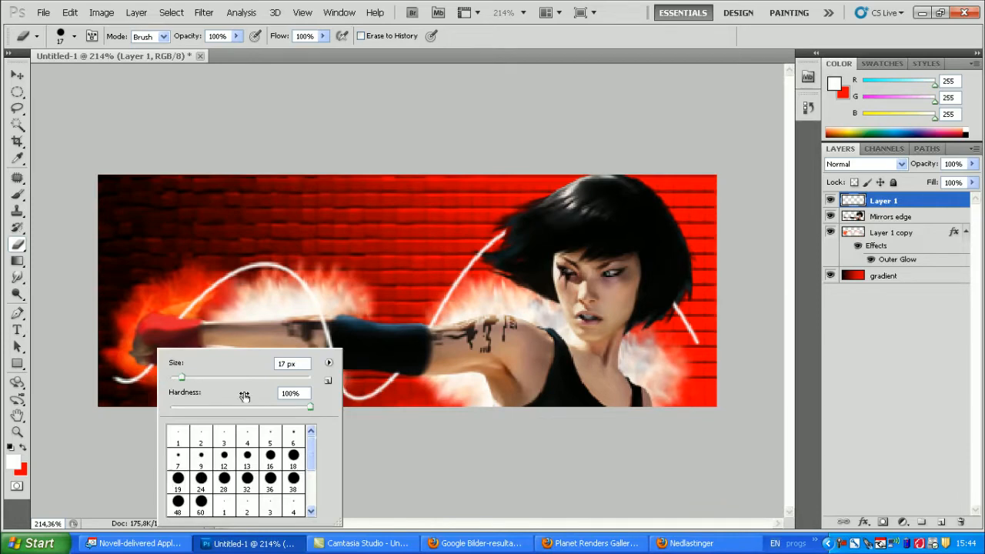
{"action": "mouse_move", "coordinate": [128, 385]}
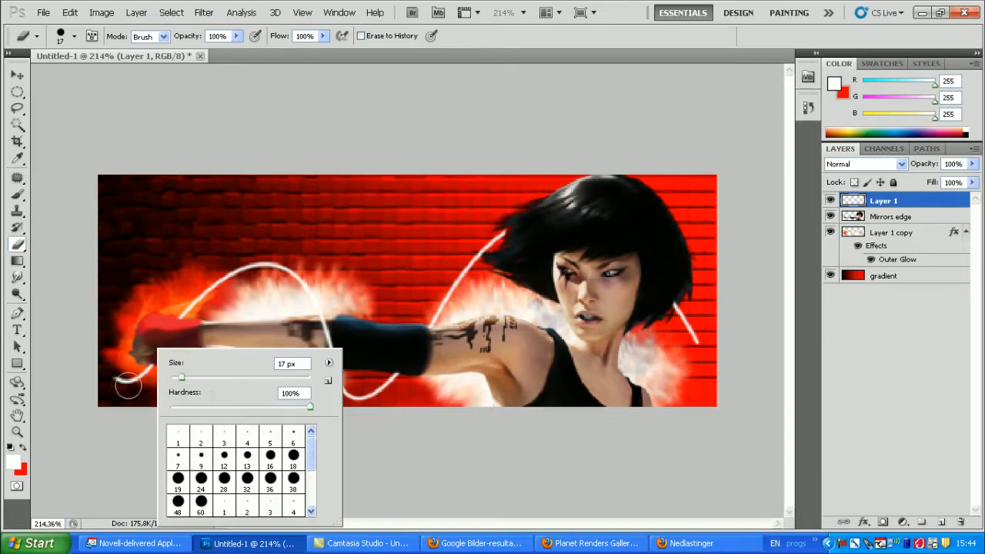
{"action": "left_click_drag", "start_coordinate": [181, 377], "coordinate": [208, 377]}
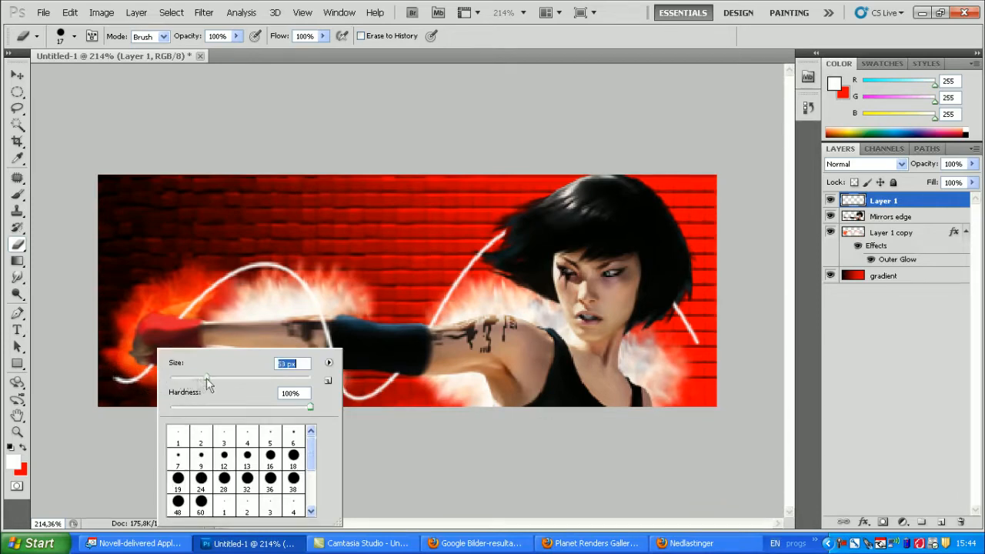
{"action": "left_click_drag", "start_coordinate": [208, 377], "coordinate": [190, 377]}
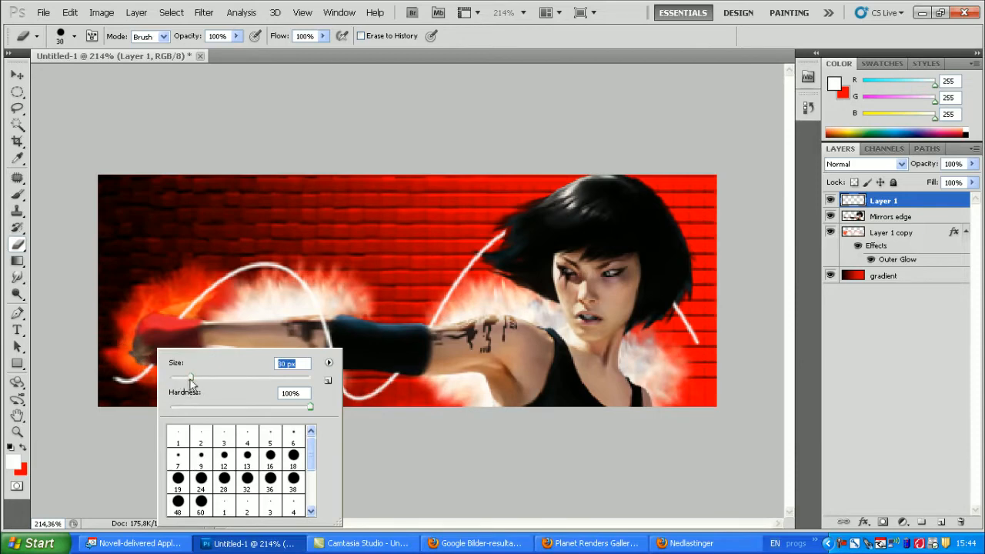
{"action": "left_click_drag", "start_coordinate": [192, 377], "coordinate": [177, 377]}
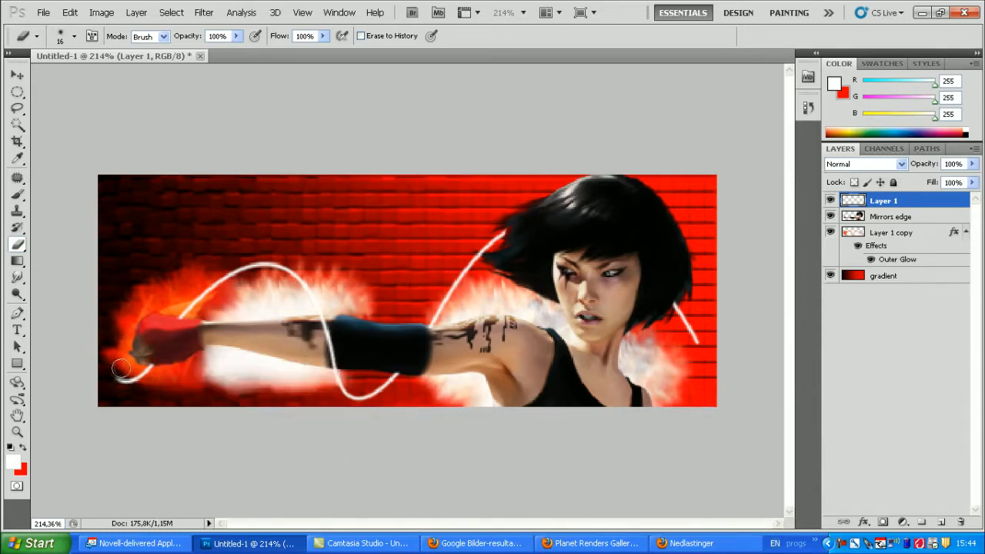
{"action": "left_click_drag", "start_coordinate": [122, 367], "coordinate": [154, 381]}
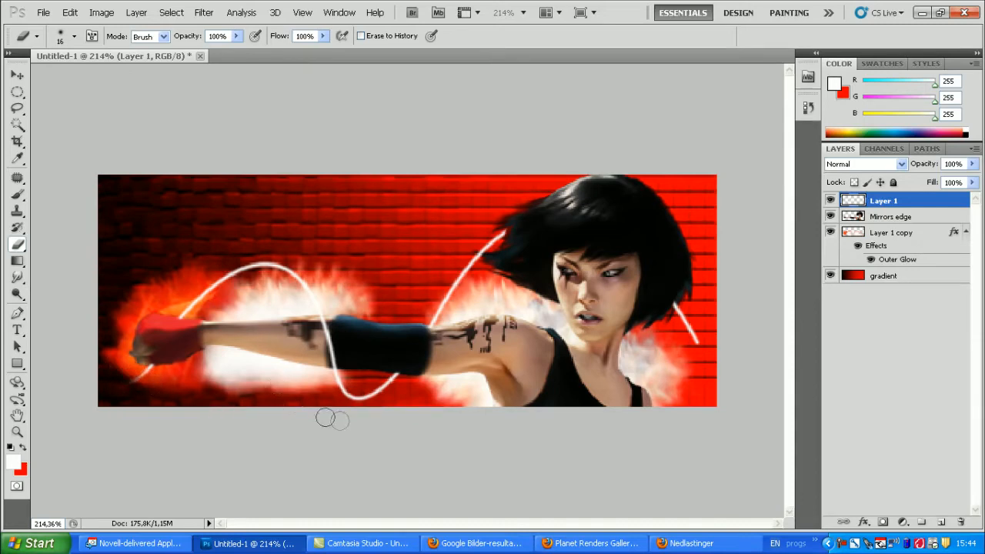
{"action": "mouse_move", "coordinate": [181, 416]}
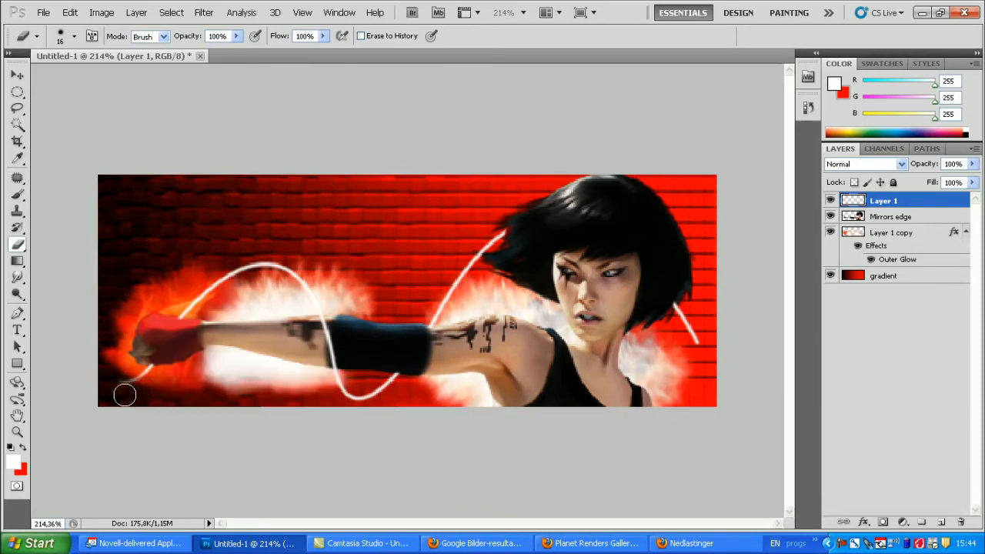
{"action": "mouse_move", "coordinate": [120, 369]}
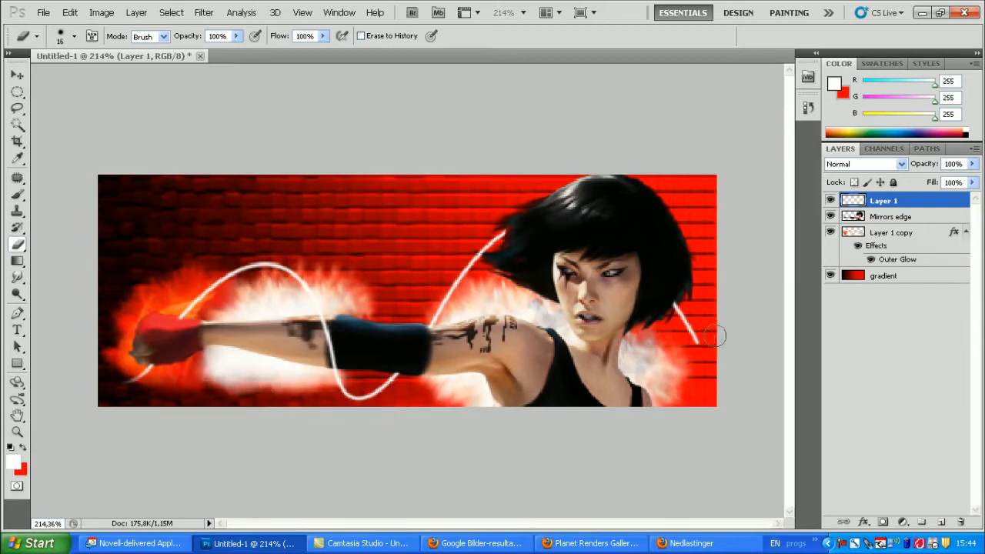
{"action": "mouse_move", "coordinate": [702, 312]}
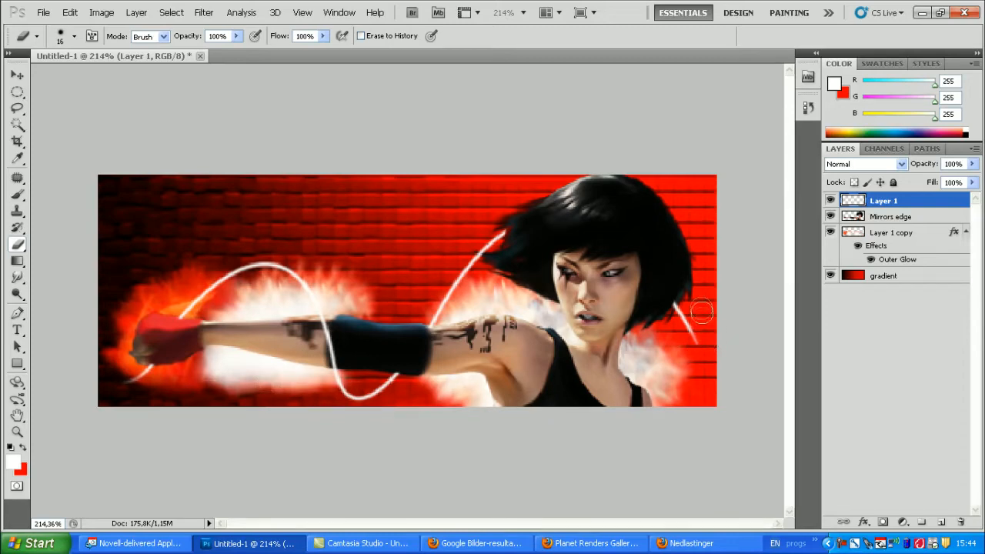
{"action": "mouse_move", "coordinate": [696, 358]}
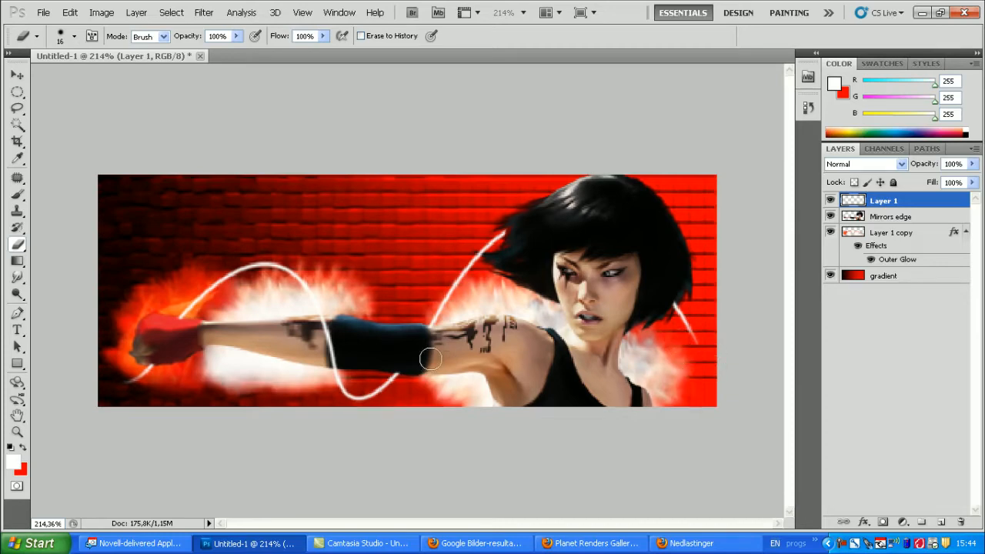
{"action": "mouse_move", "coordinate": [760, 254]}
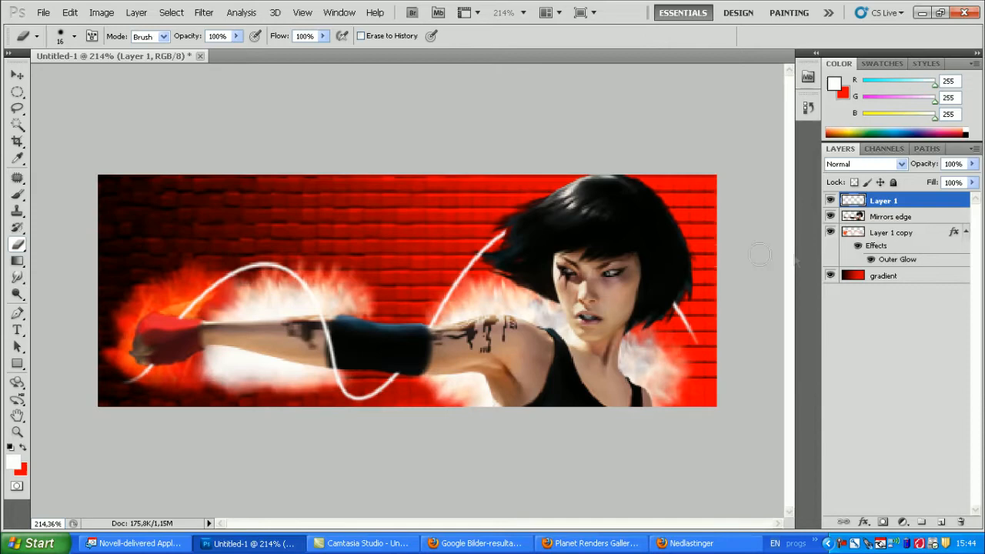
{"action": "right_click", "coordinate": [883, 200]}
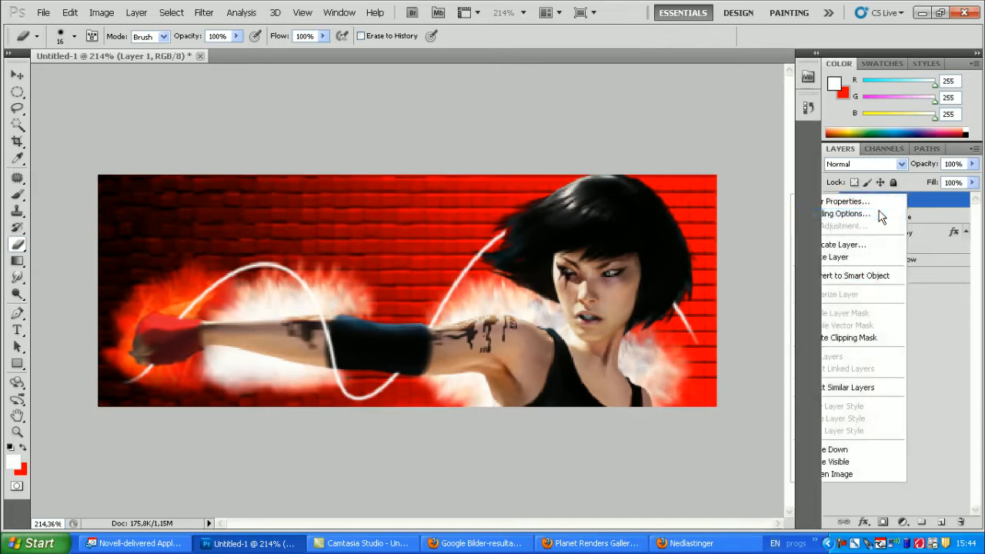
Step: Give the white line on Layer 1 a red Outer Glow at 100% opacity
{"action": "left_click", "coordinate": [844, 200]}
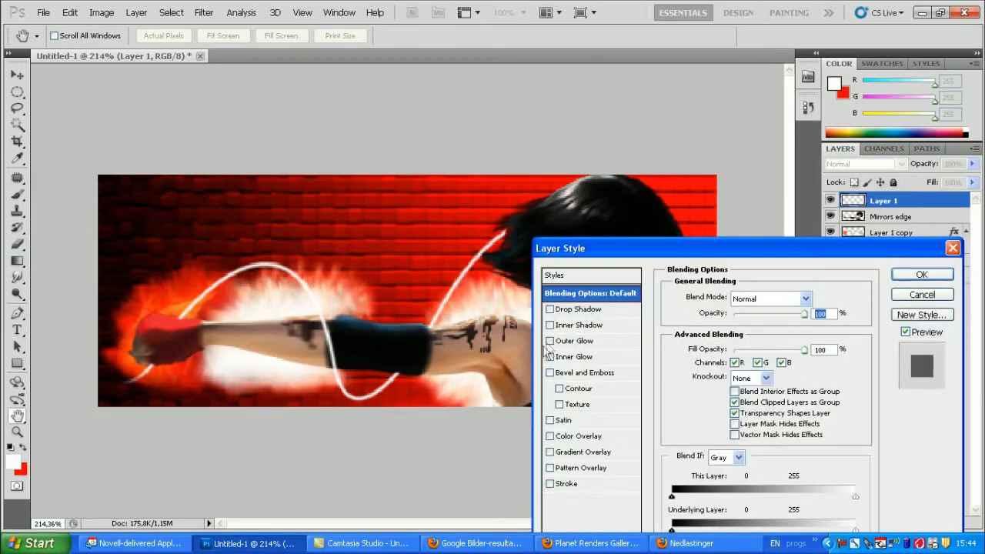
{"action": "left_click", "coordinate": [575, 340]}
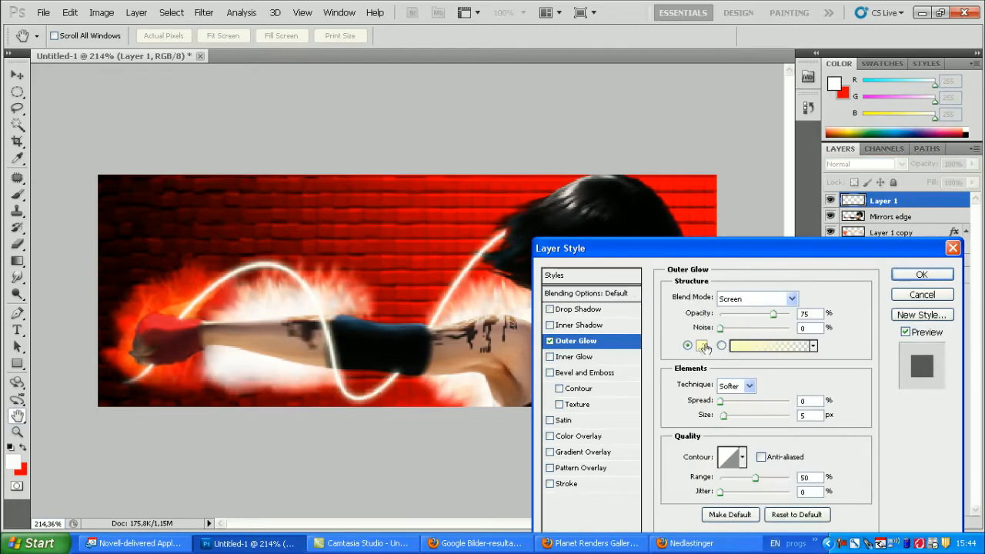
{"action": "left_click", "coordinate": [767, 346]}
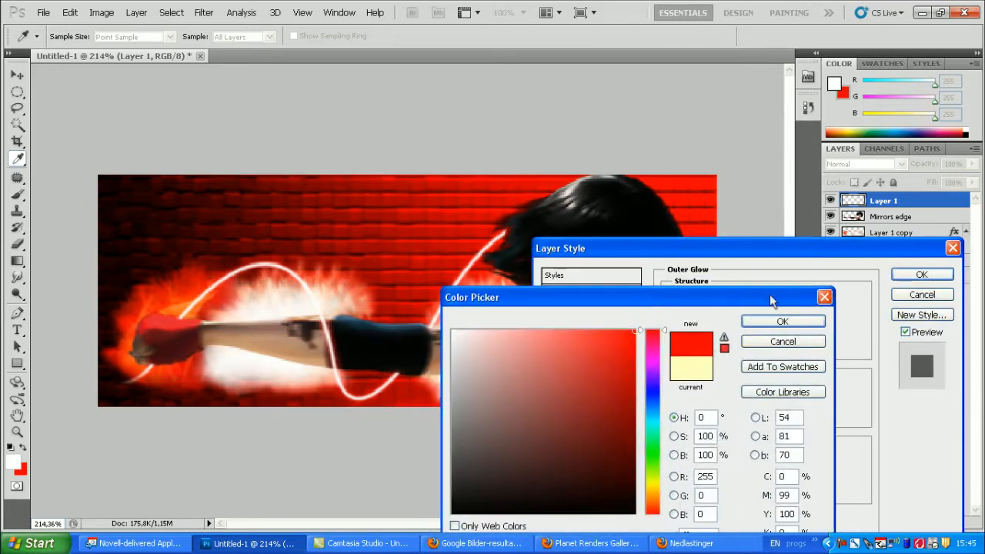
{"action": "left_click", "coordinate": [783, 321]}
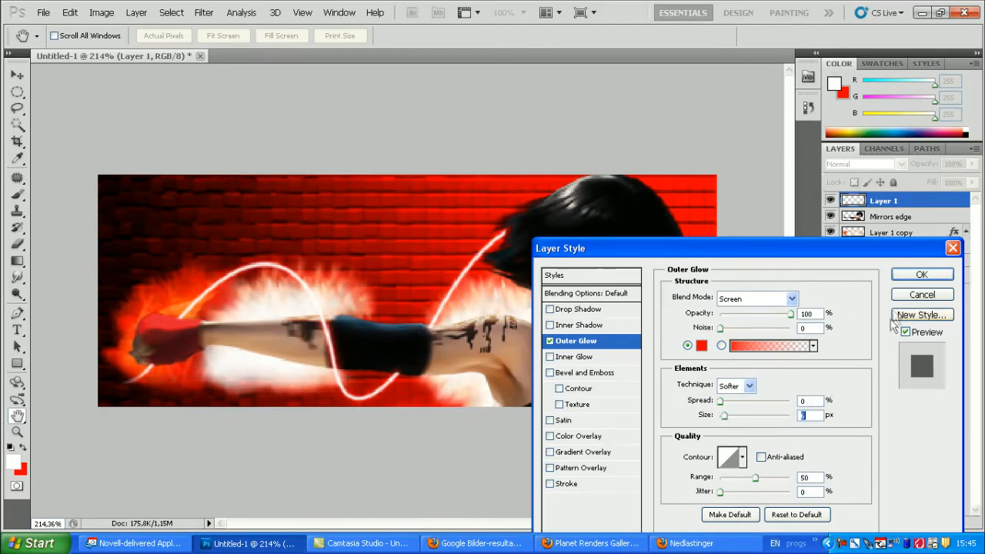
{"action": "left_click", "coordinate": [921, 274]}
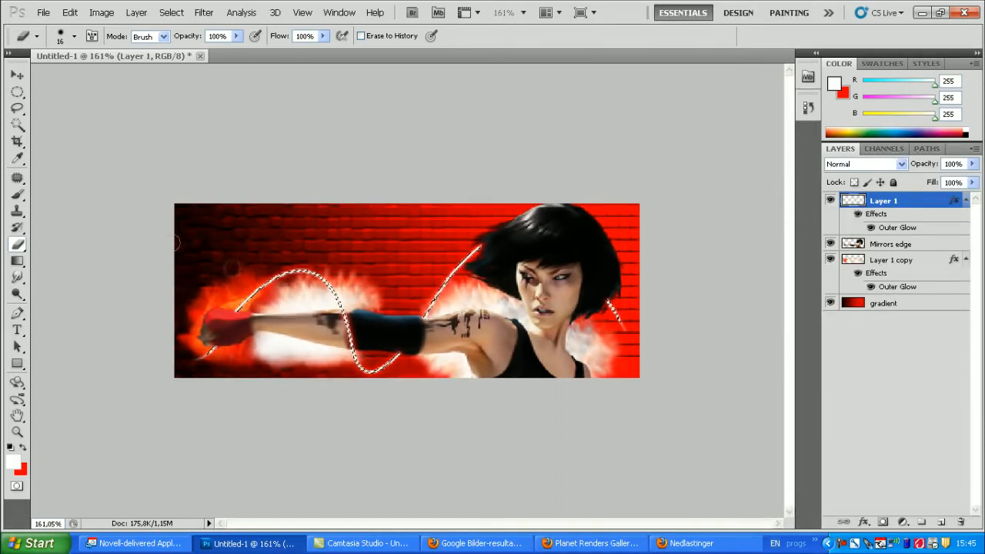
Step: Switch to the Brush, then cycle the beam copy's blend mode to Darker Color
{"action": "left_click", "coordinate": [17, 178]}
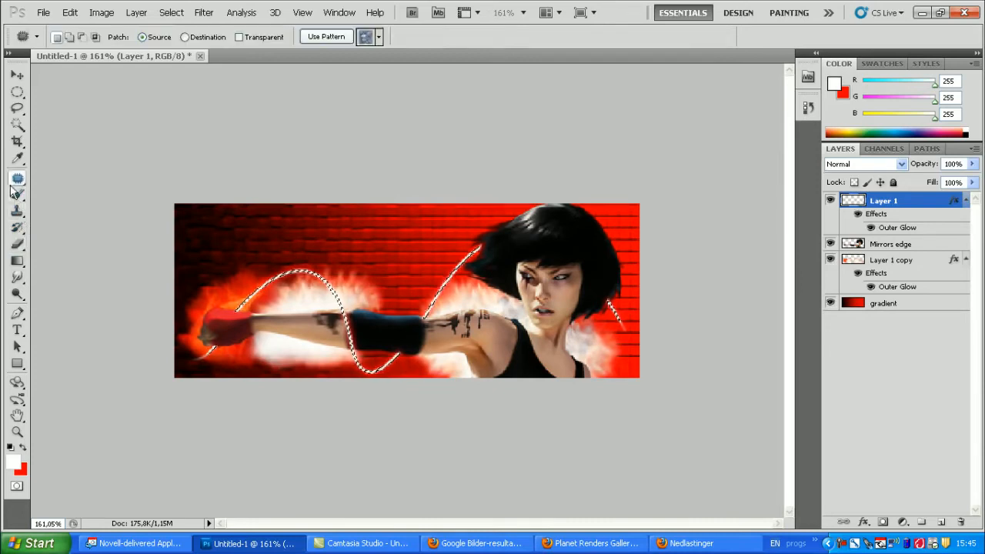
{"action": "left_click", "coordinate": [17, 195]}
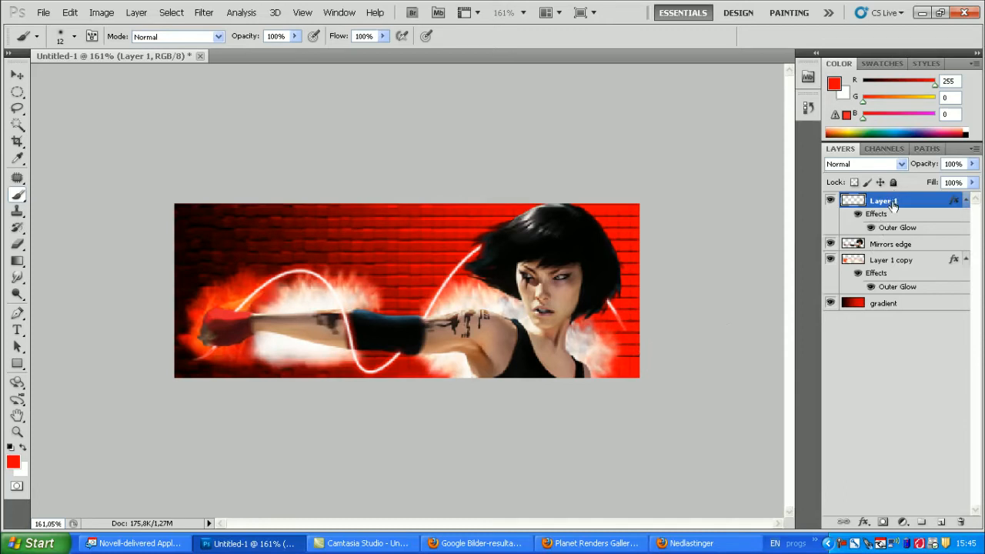
{"action": "mouse_move", "coordinate": [898, 194]}
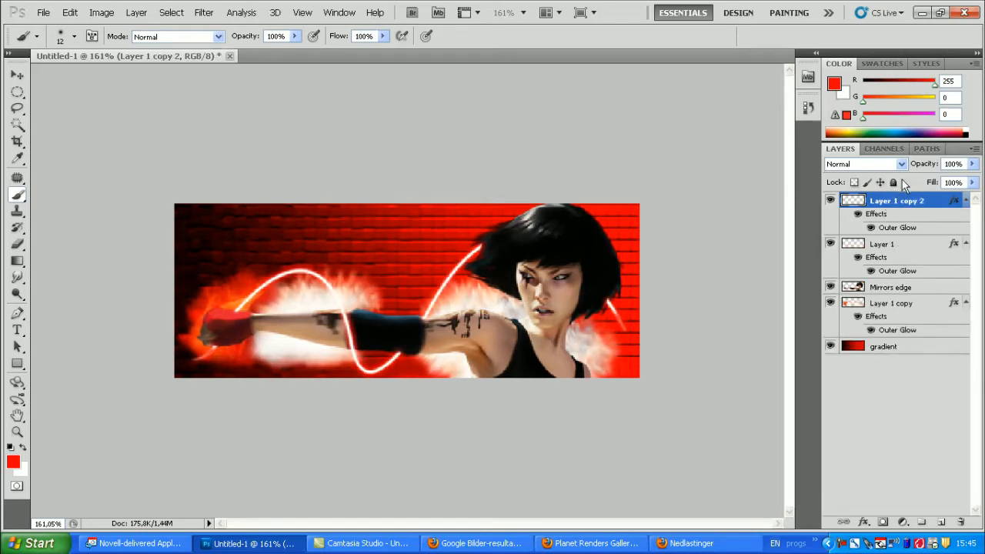
{"action": "left_click", "coordinate": [864, 164]}
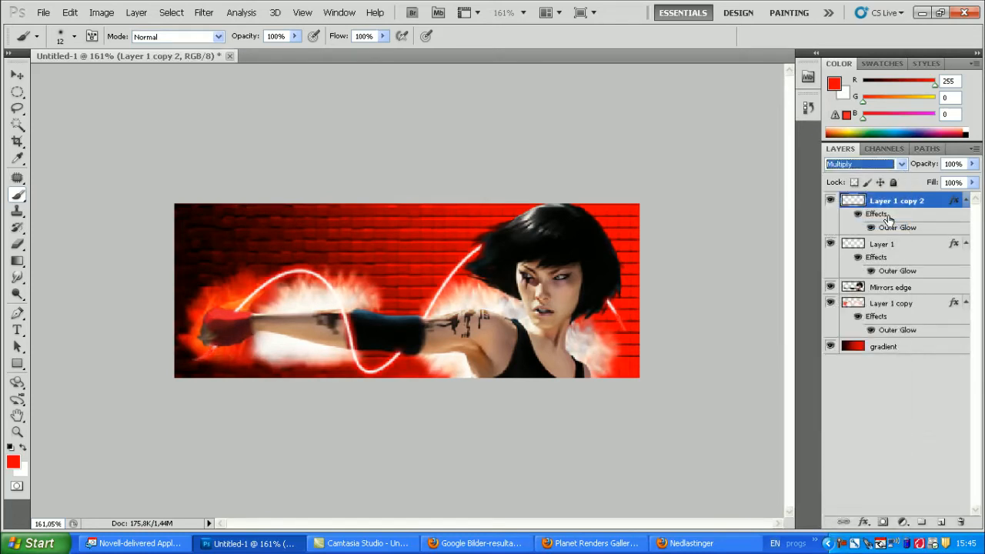
{"action": "left_click", "coordinate": [861, 163]}
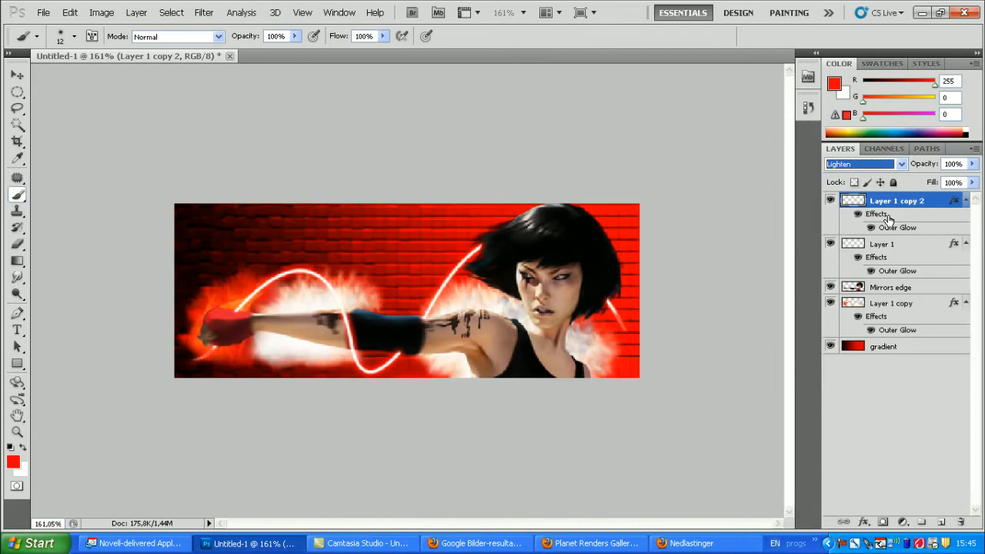
{"action": "left_click", "coordinate": [862, 164]}
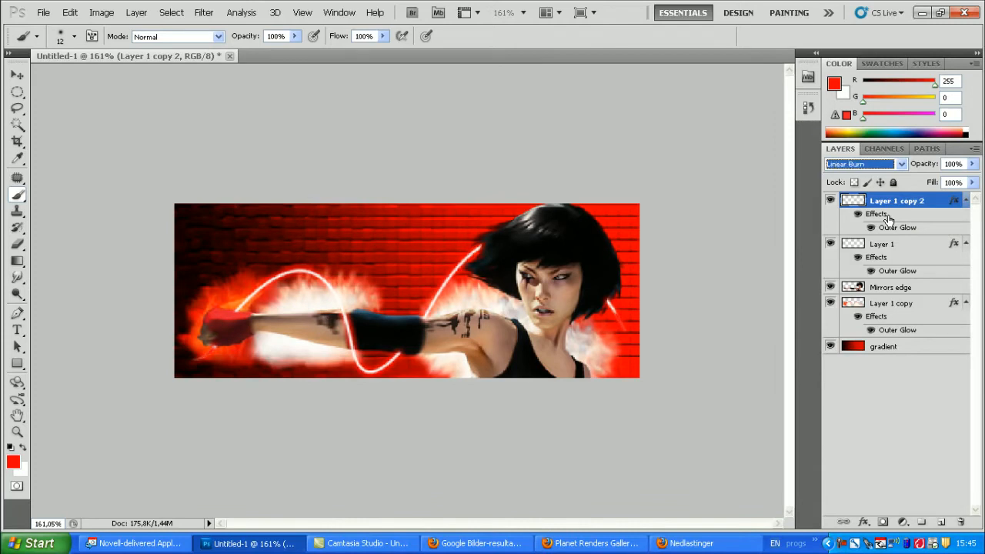
{"action": "left_click", "coordinate": [862, 164]}
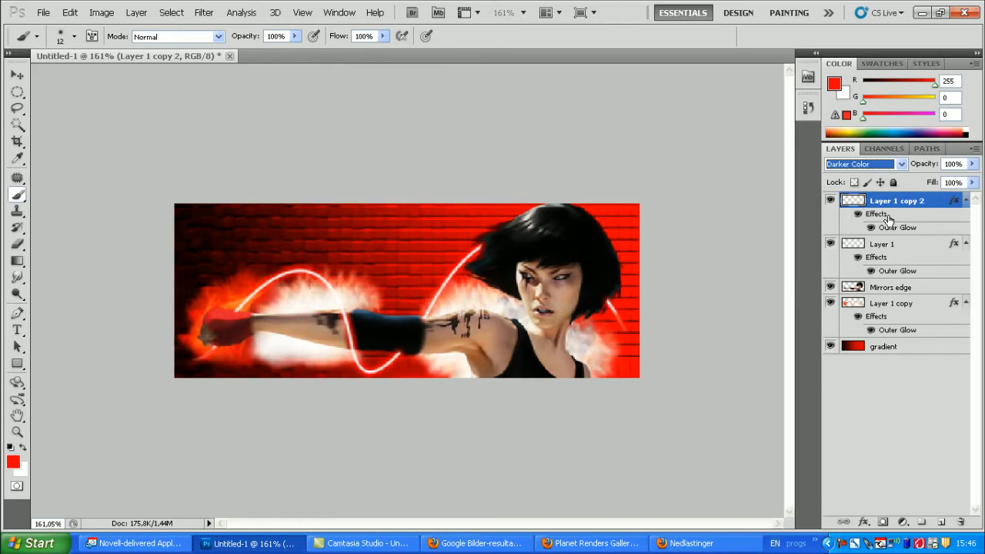
Step: Duplicate Mirrors edge as an Overlay layer, colour-balanced to Red +100 and Yellow -24
{"action": "left_click", "coordinate": [891, 286]}
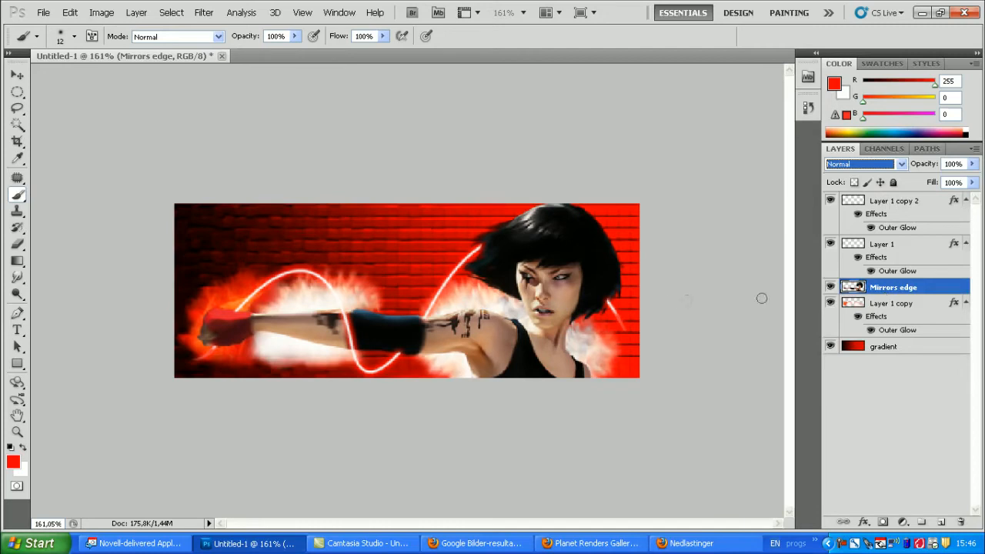
{"action": "mouse_move", "coordinate": [688, 305]}
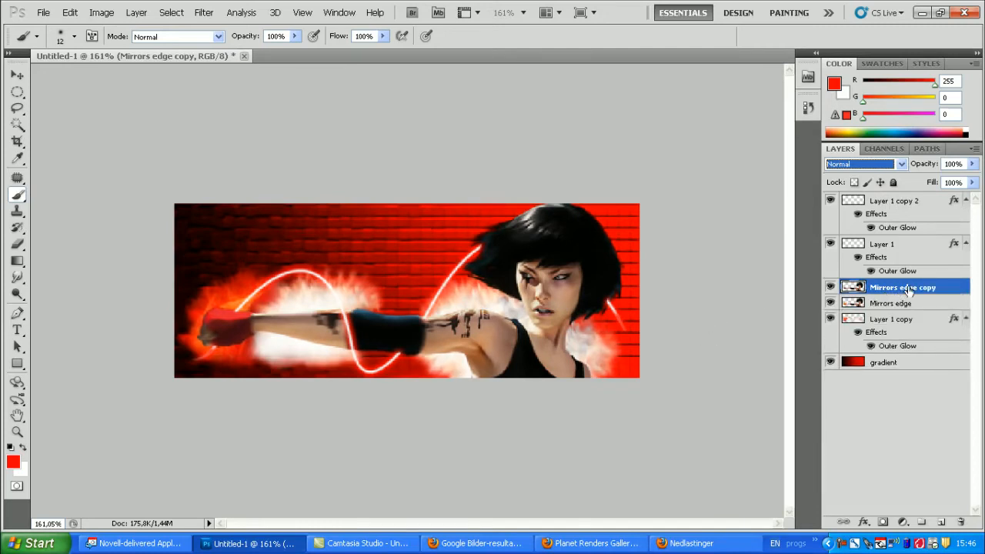
{"action": "left_click", "coordinate": [863, 164]}
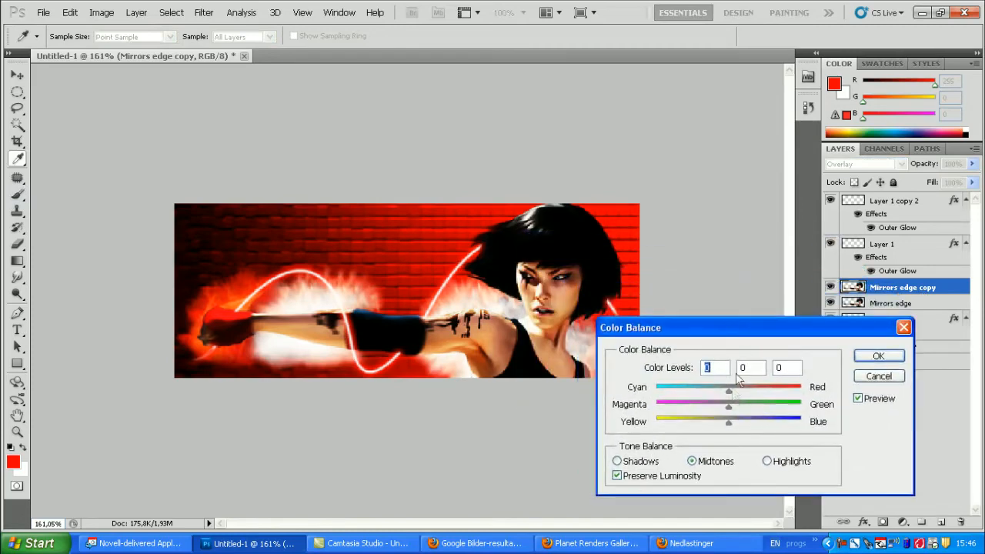
{"action": "mouse_move", "coordinate": [733, 397]}
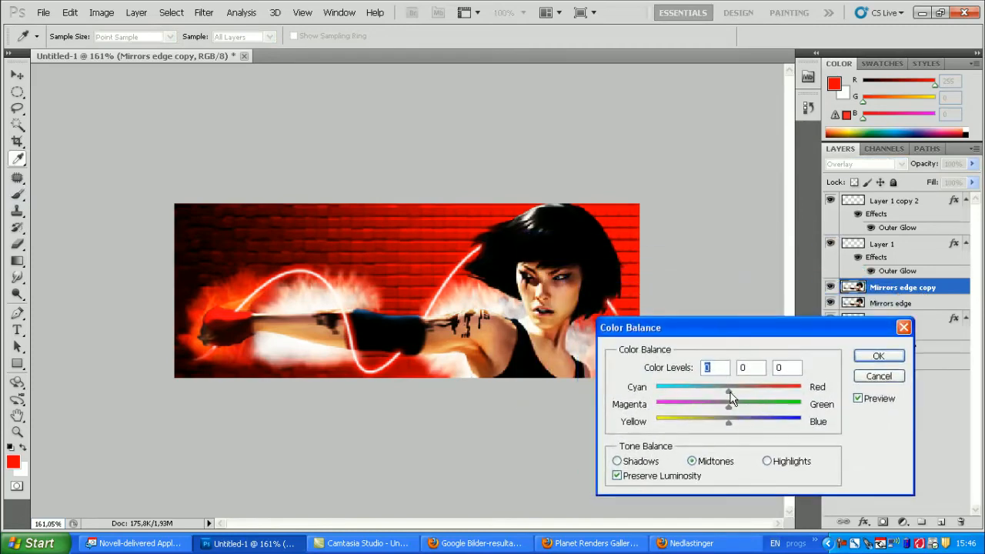
{"action": "left_click_drag", "start_coordinate": [729, 387], "coordinate": [800, 387]}
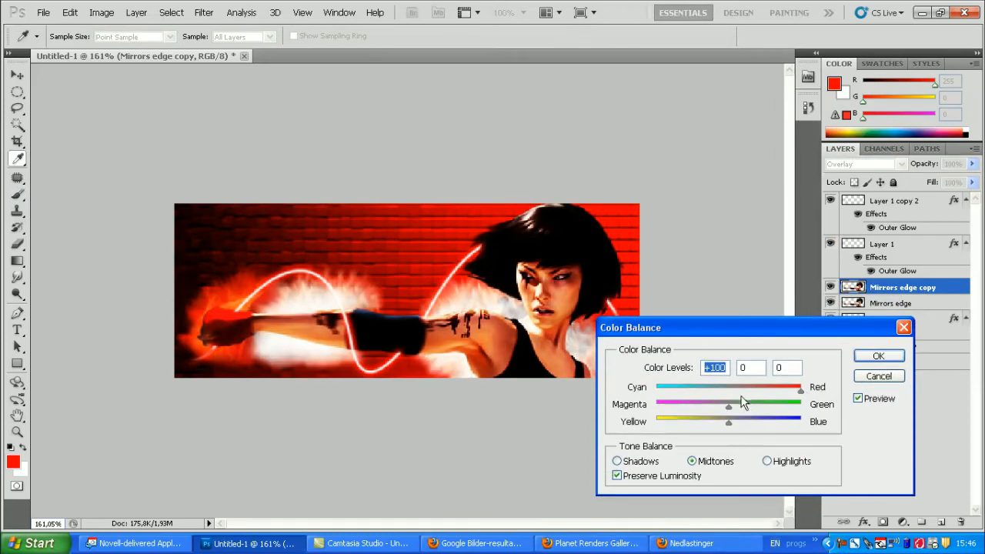
{"action": "left_click_drag", "start_coordinate": [728, 421], "coordinate": [714, 421]}
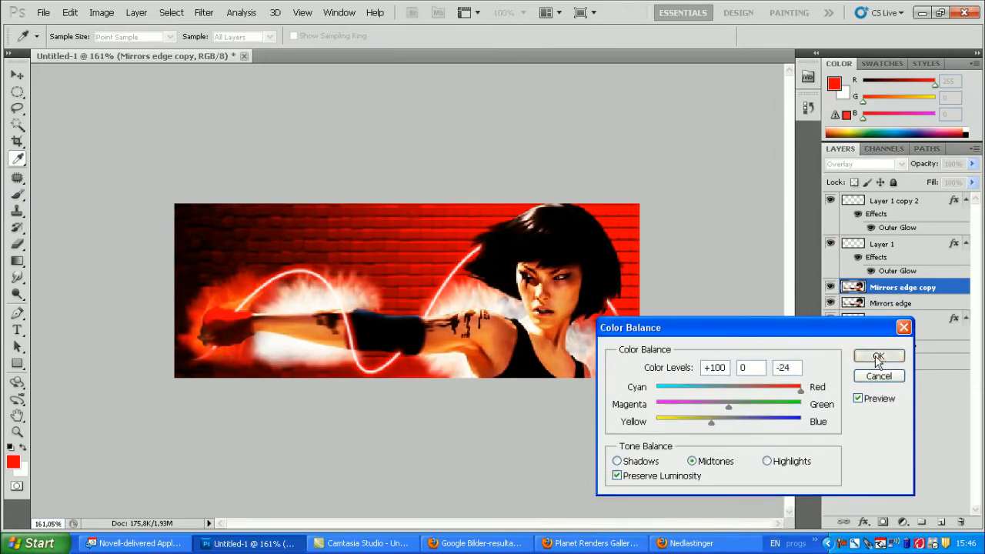
{"action": "left_click", "coordinate": [878, 357]}
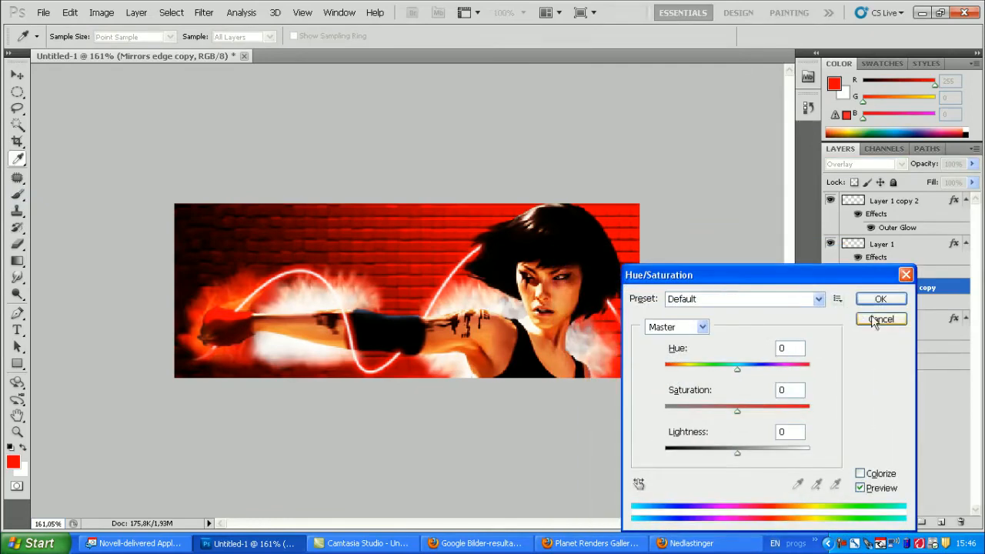
Step: Colorize Layer 1 copy with Hue 360 and Saturation 100 for a deep red glow
{"action": "left_click", "coordinate": [881, 319]}
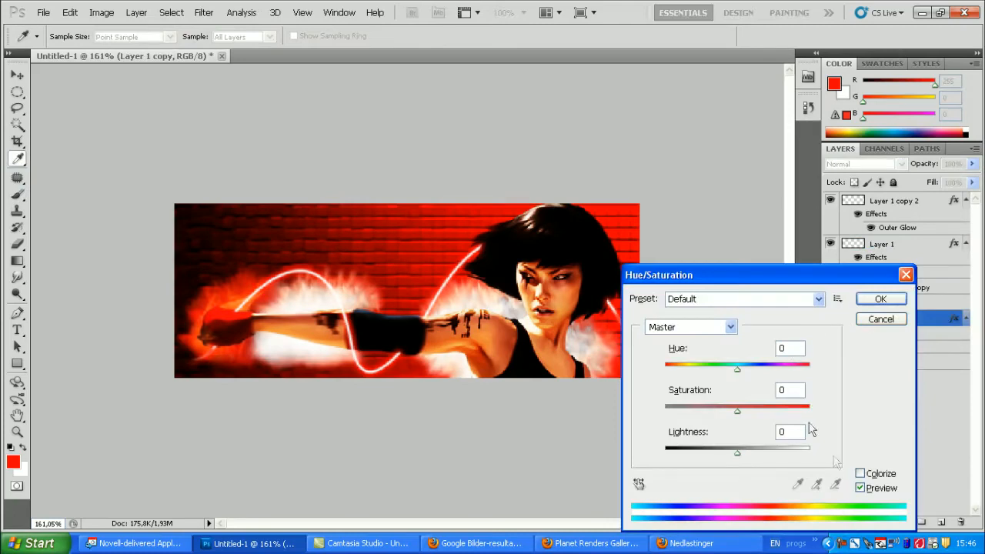
{"action": "left_click", "coordinate": [859, 473]}
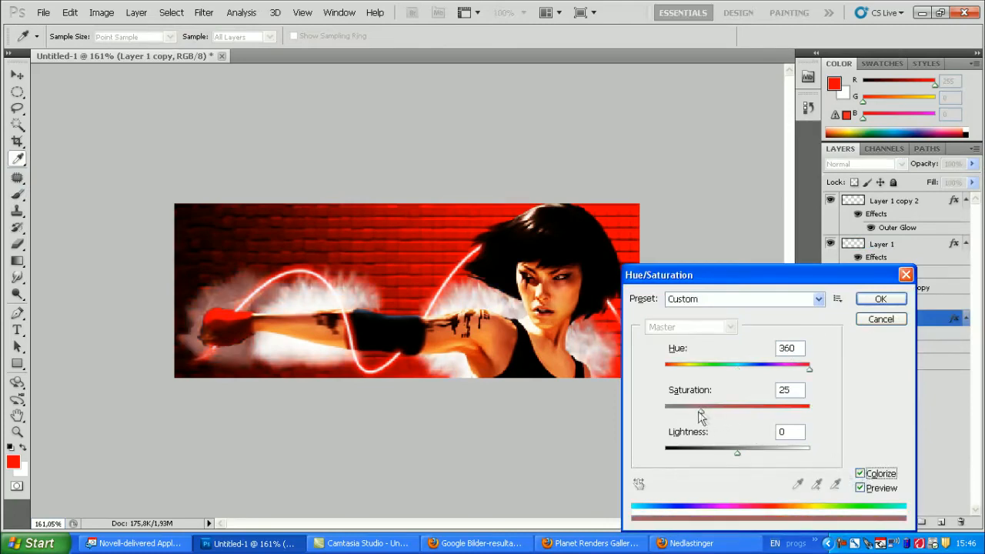
{"action": "left_click_drag", "start_coordinate": [700, 406], "coordinate": [808, 406]}
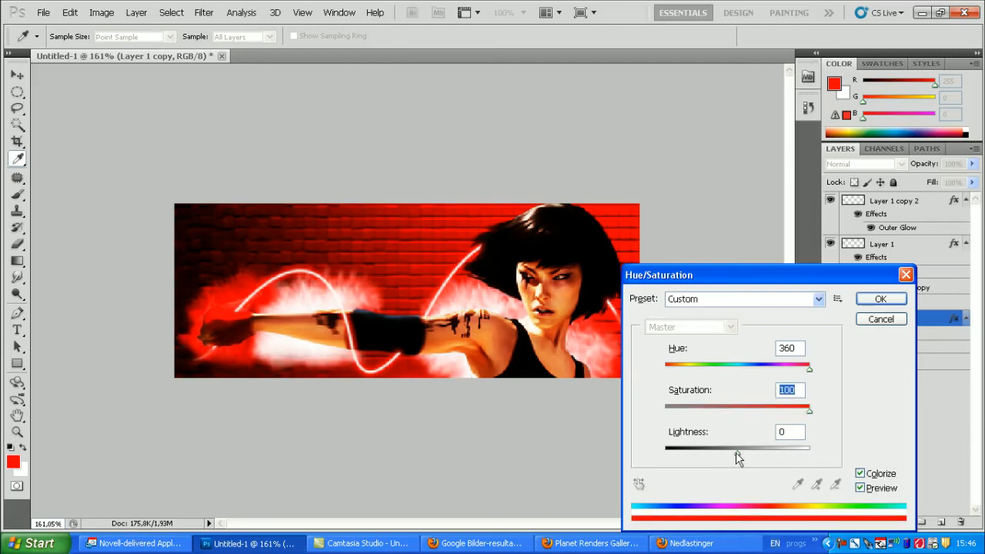
{"action": "left_click", "coordinate": [880, 299]}
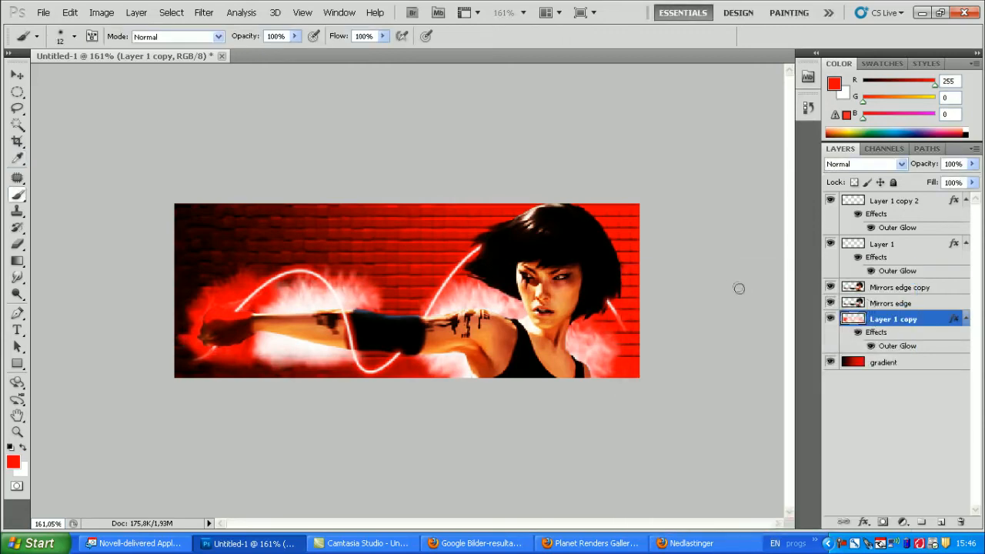
{"action": "mouse_move", "coordinate": [753, 274]}
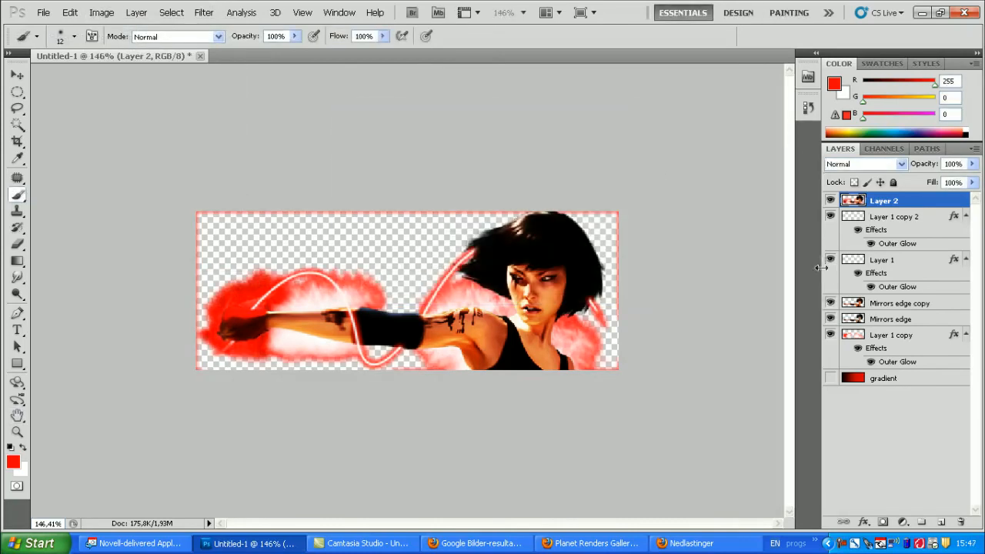
Step: Show the gradient layer and blend stamped Layer 2 in Color Dodge at 50% opacity
{"action": "left_click", "coordinate": [901, 164]}
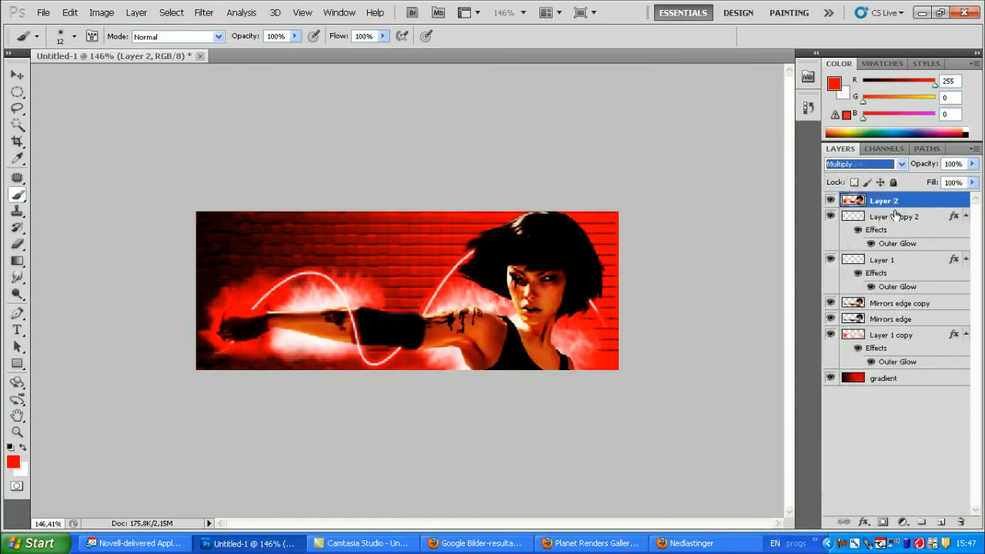
{"action": "left_click", "coordinate": [861, 163]}
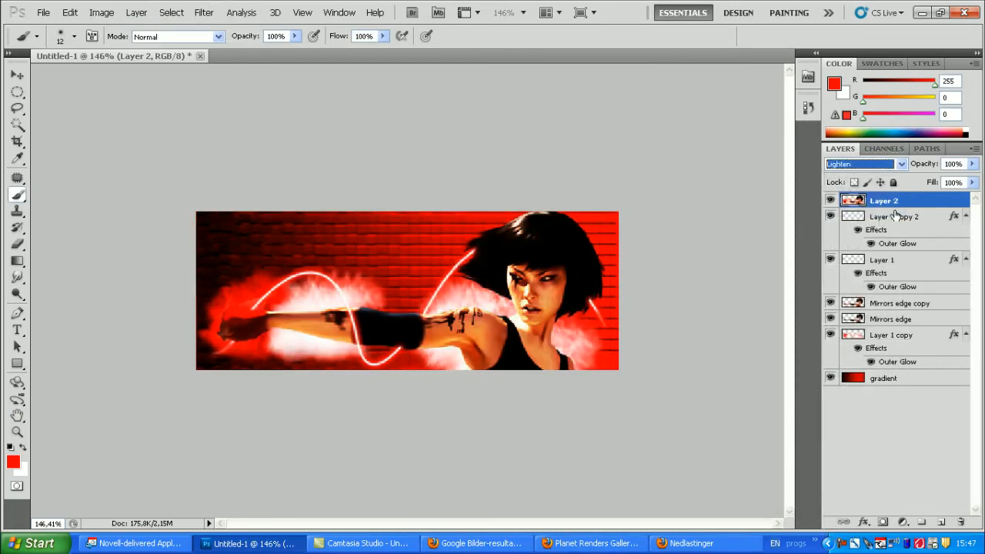
{"action": "left_click", "coordinate": [861, 163]}
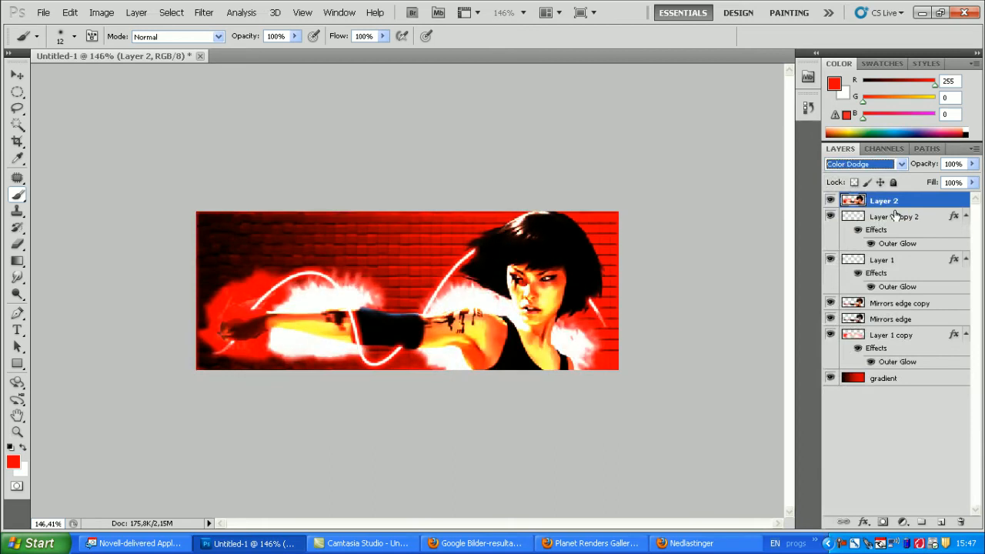
{"action": "left_click", "coordinate": [862, 163]}
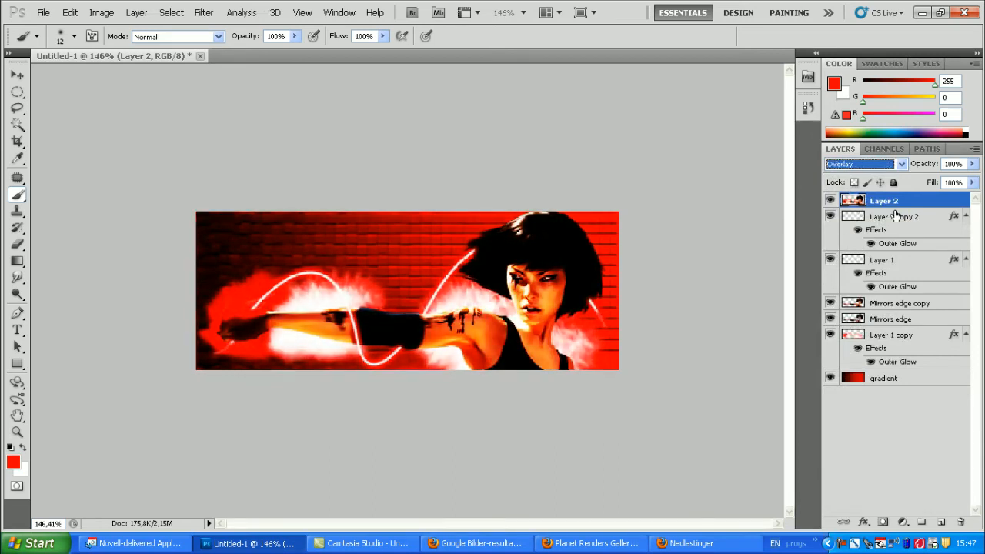
{"action": "left_click", "coordinate": [862, 164]}
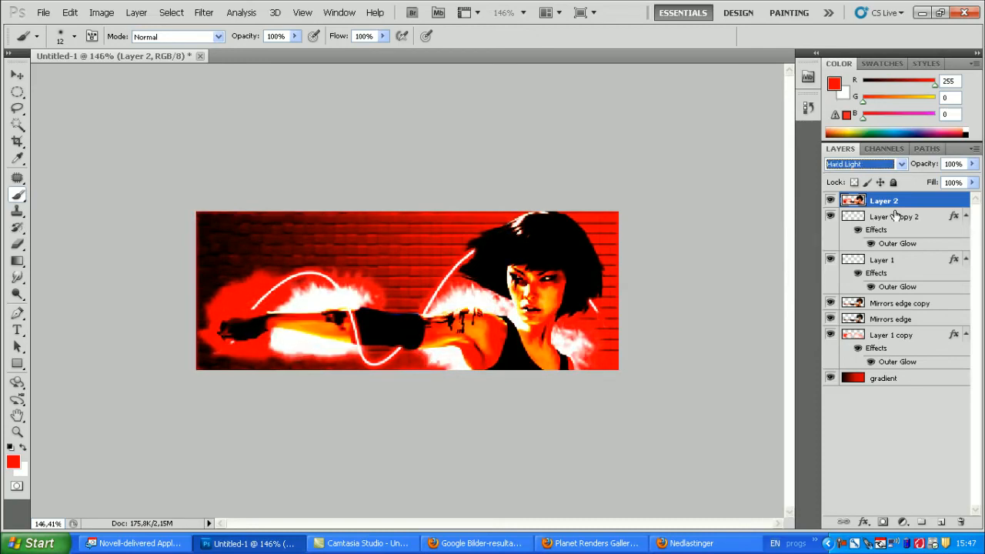
{"action": "left_click", "coordinate": [862, 164]}
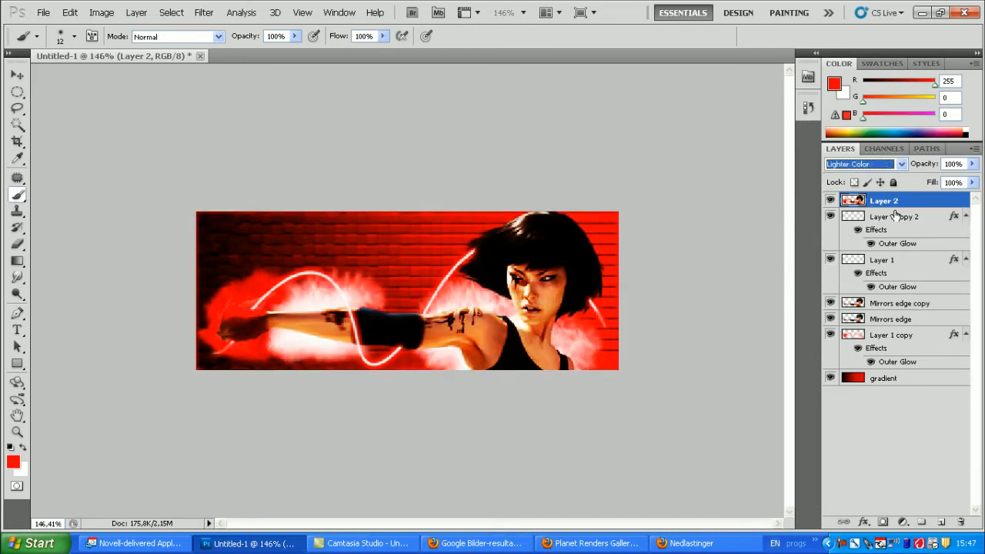
{"action": "left_click", "coordinate": [862, 163]}
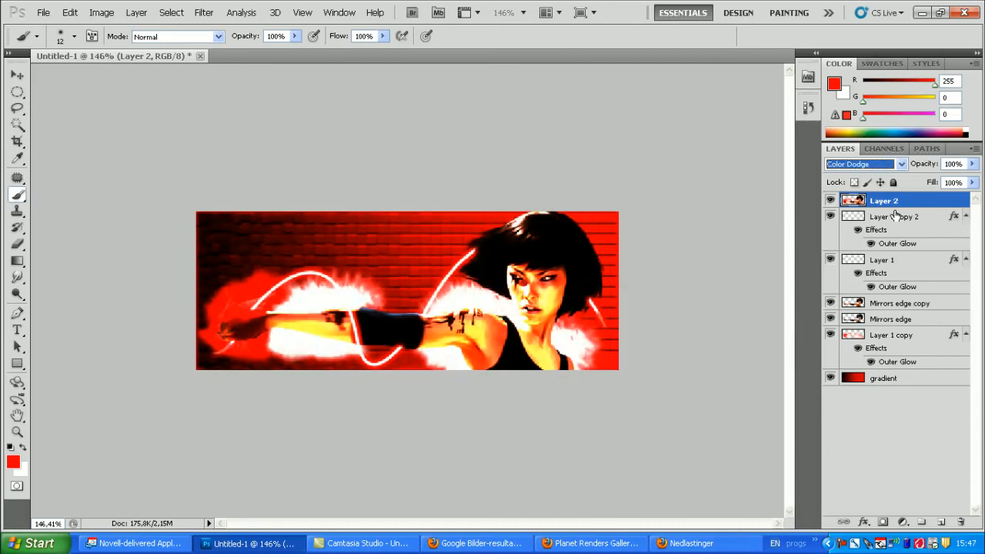
{"action": "left_click", "coordinate": [972, 163]}
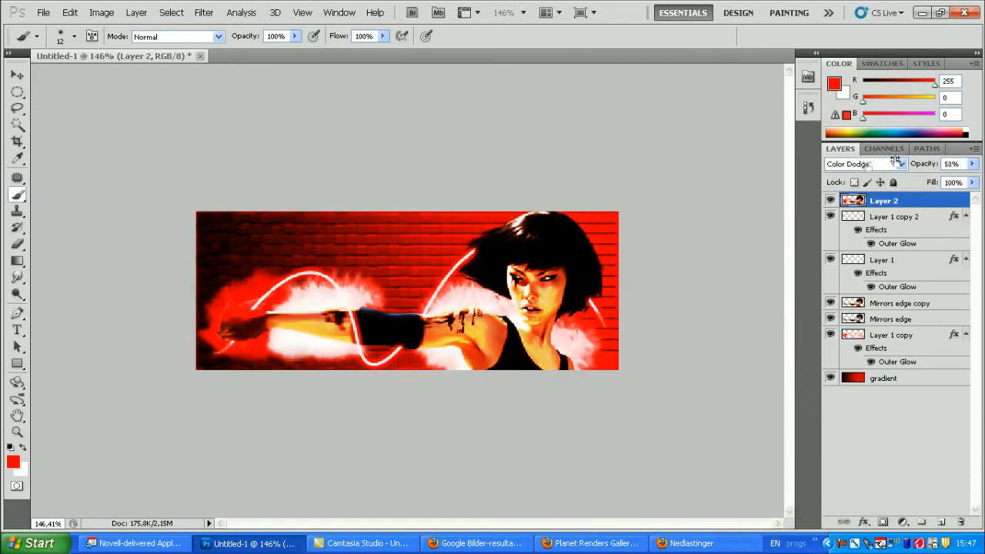